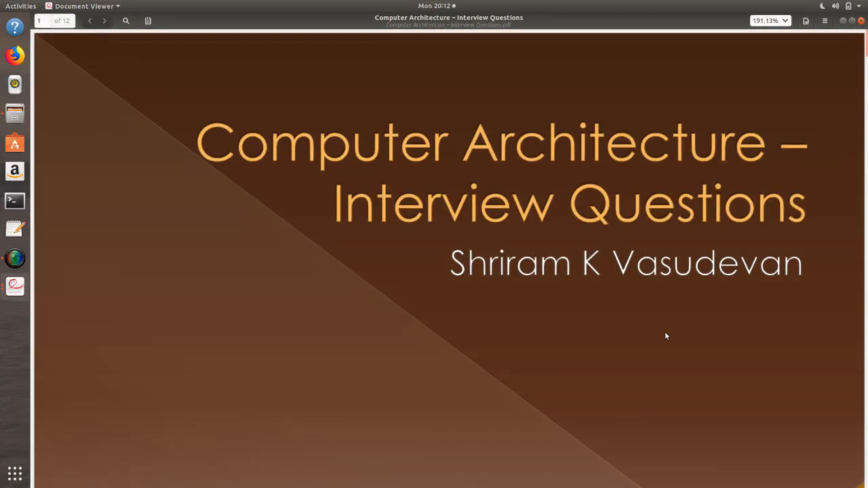
{"action": "mouse_move", "coordinate": [662, 341]}
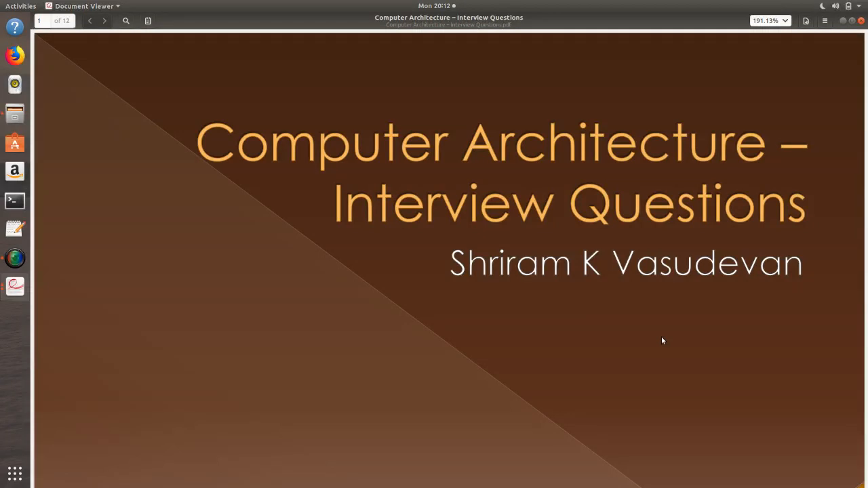
{"action": "mouse_move", "coordinate": [236, 423]}
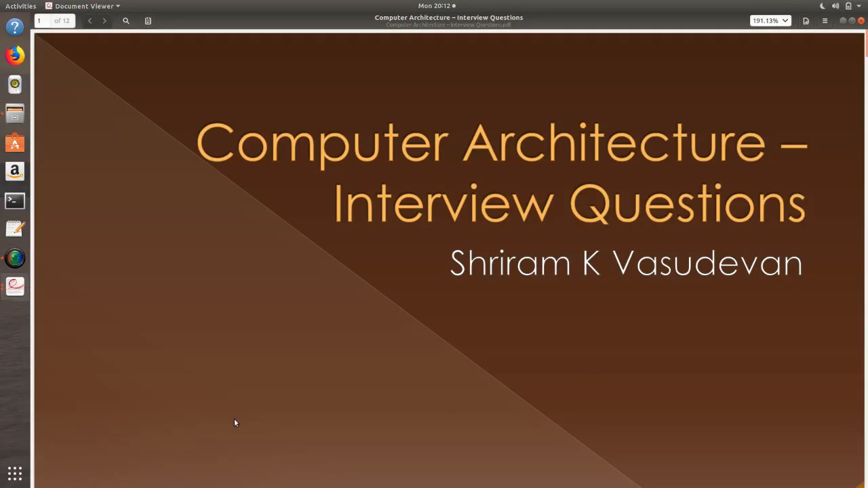
Bring up the SimpleScreenRecorder window from the dock to check the recording
{"action": "left_click", "coordinate": [15, 258]}
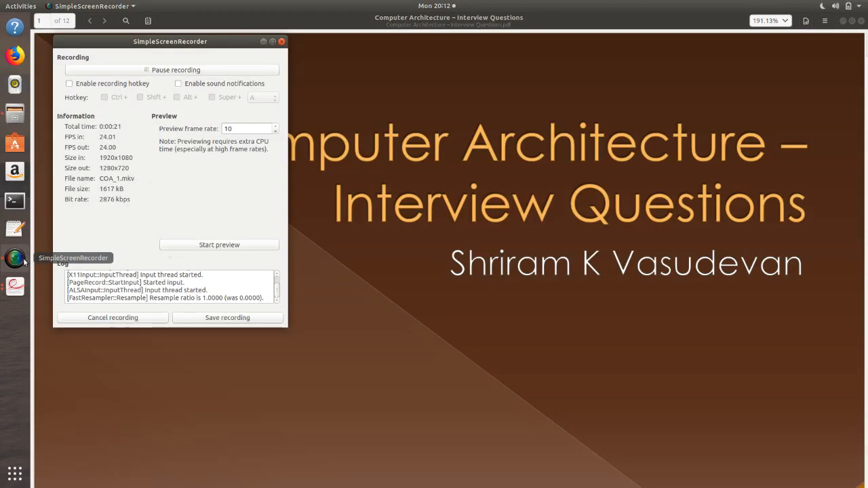
{"action": "mouse_move", "coordinate": [397, 231]}
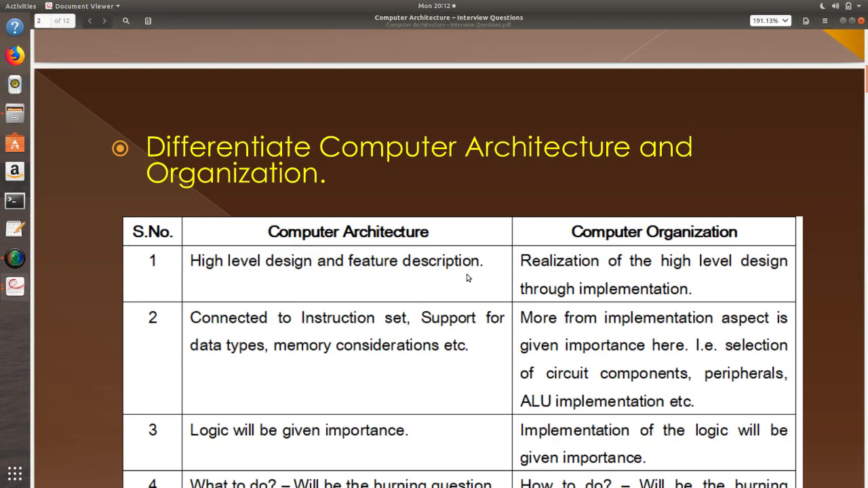
Scroll page 2 down to show the comparison table through row 5's multiplication example
{"action": "scroll", "scroll_direction": "down", "scroll_amount": 3}
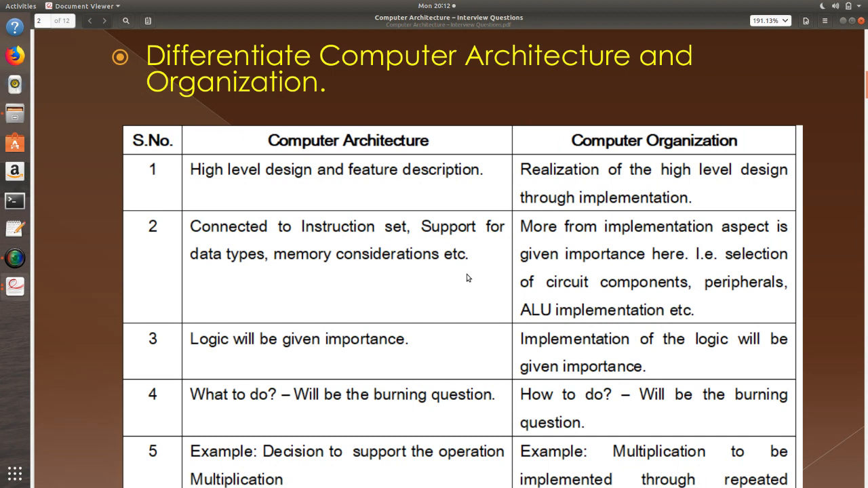
{"action": "scroll", "scroll_direction": "down", "scroll_amount": 3}
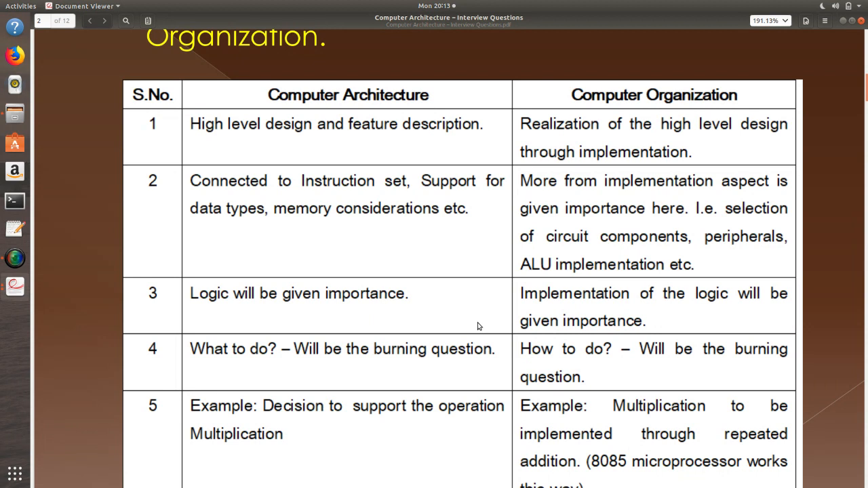
{"action": "mouse_move", "coordinate": [587, 335]}
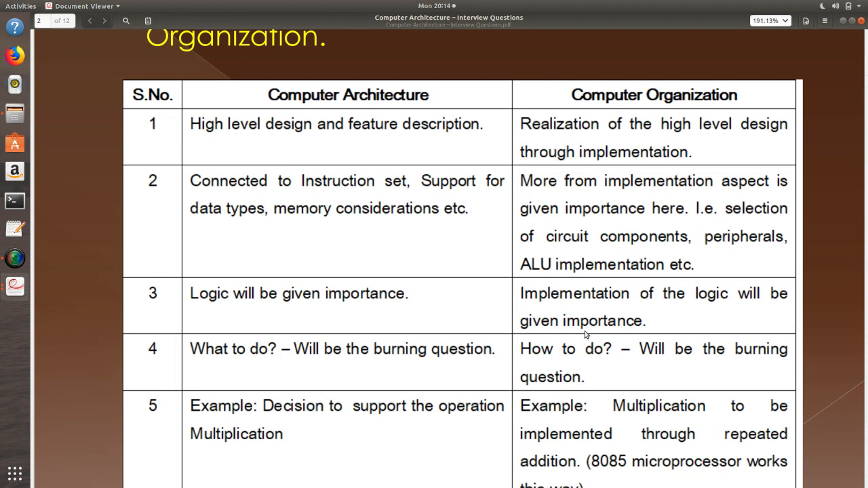
{"action": "mouse_move", "coordinate": [221, 376]}
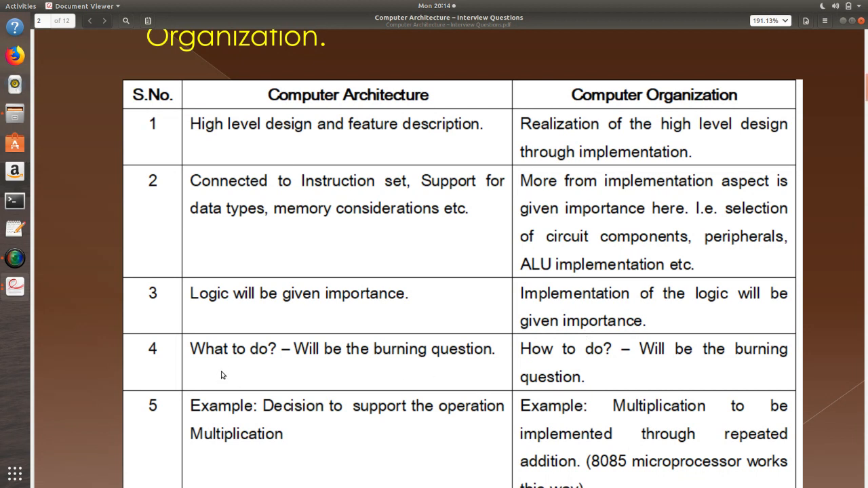
{"action": "mouse_move", "coordinate": [228, 369]}
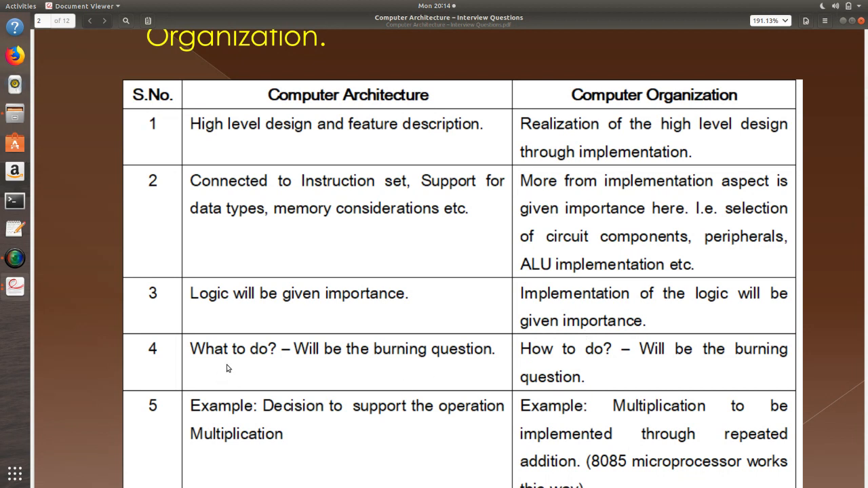
{"action": "mouse_move", "coordinate": [348, 99]}
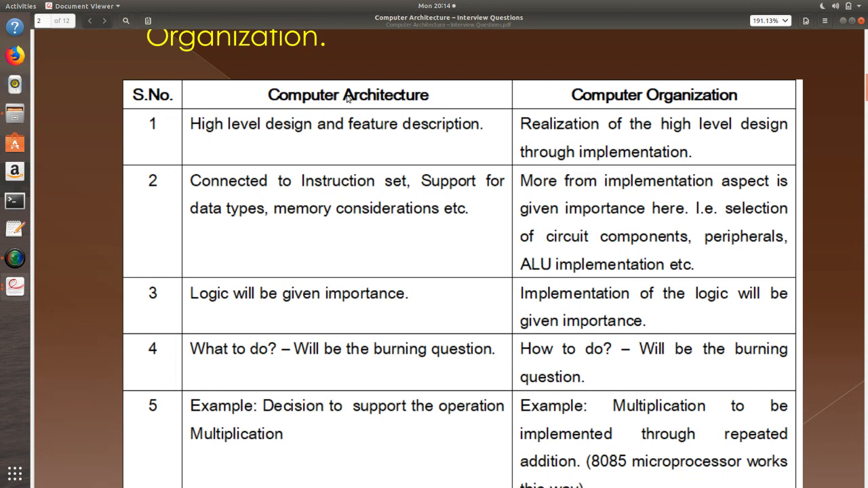
{"action": "mouse_move", "coordinate": [631, 123]}
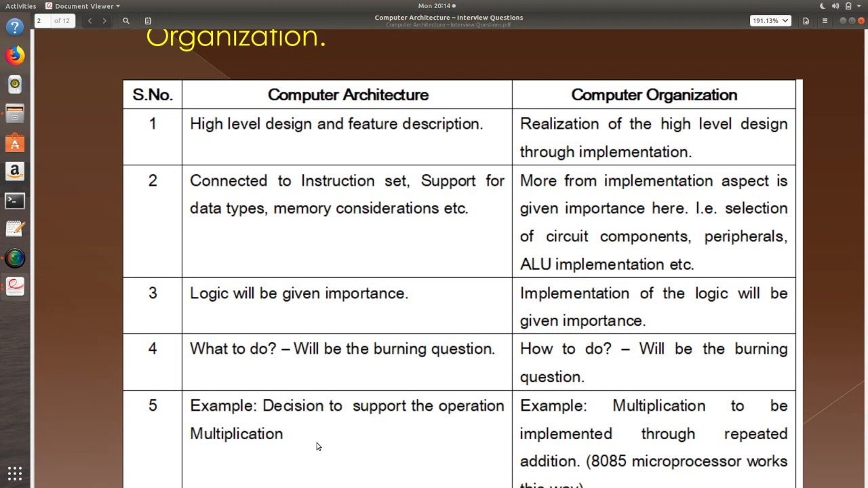
{"action": "mouse_move", "coordinate": [650, 438]}
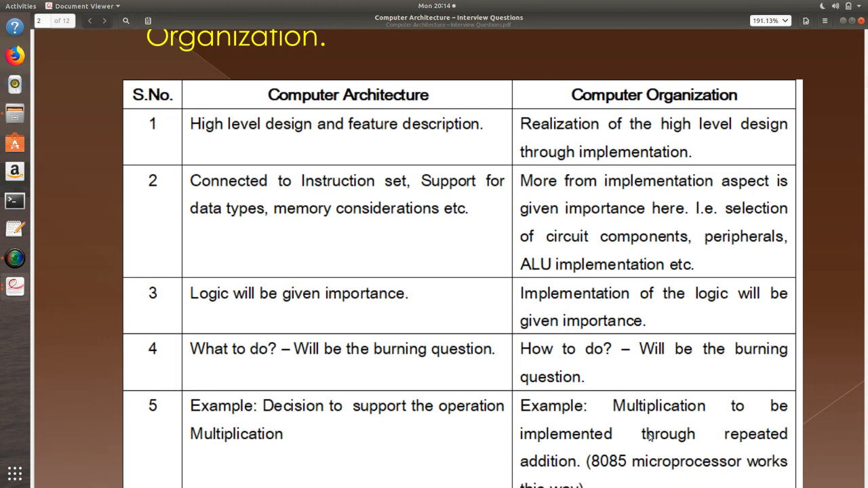
Scroll to page 3, the addition-based organization vs architecture question with adder diagrams
{"action": "scroll", "scroll_direction": "down", "scroll_amount": 3}
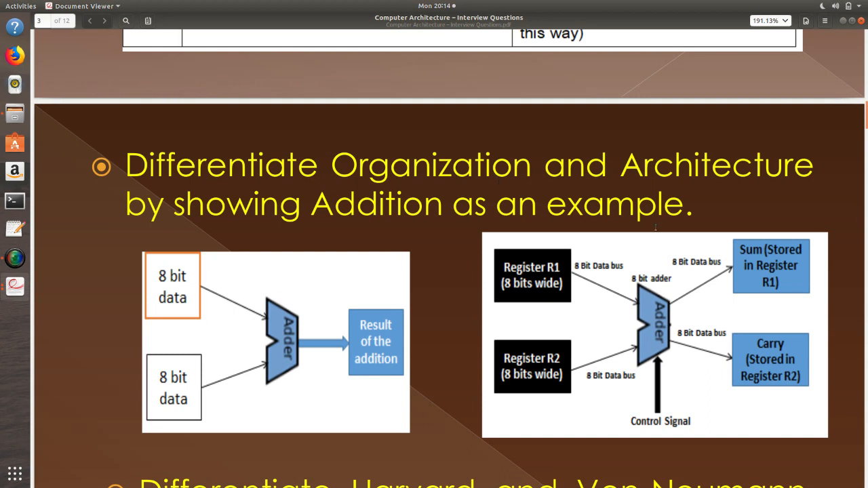
{"action": "mouse_move", "coordinate": [351, 343]}
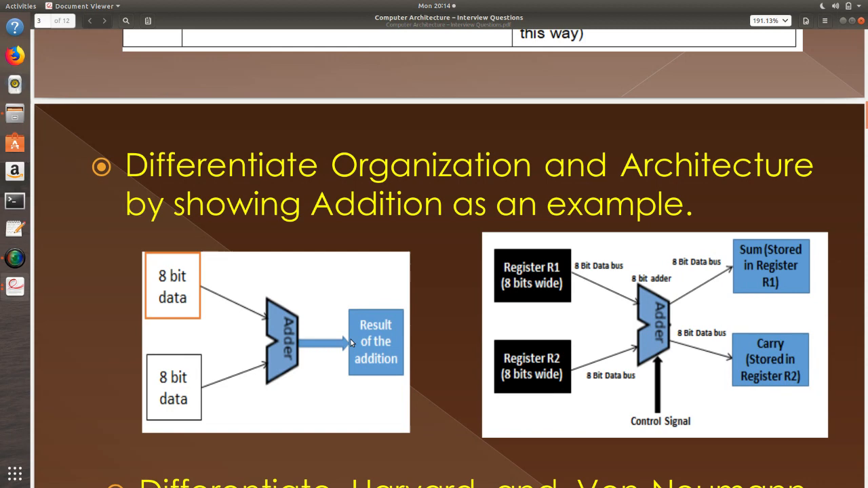
{"action": "mouse_move", "coordinate": [294, 363]}
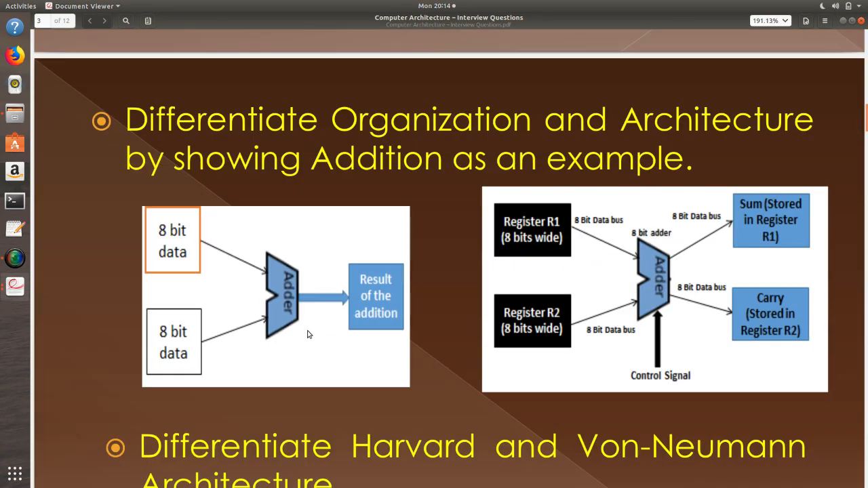
{"action": "mouse_move", "coordinate": [290, 284]}
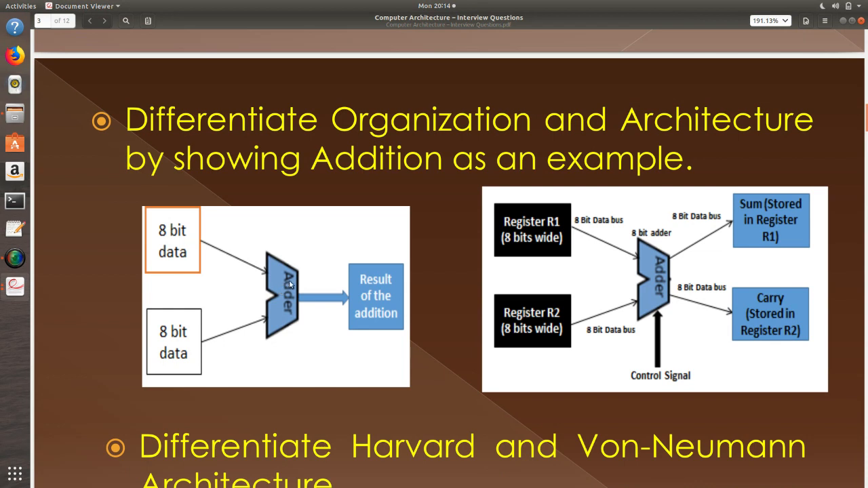
{"action": "mouse_move", "coordinate": [290, 298]}
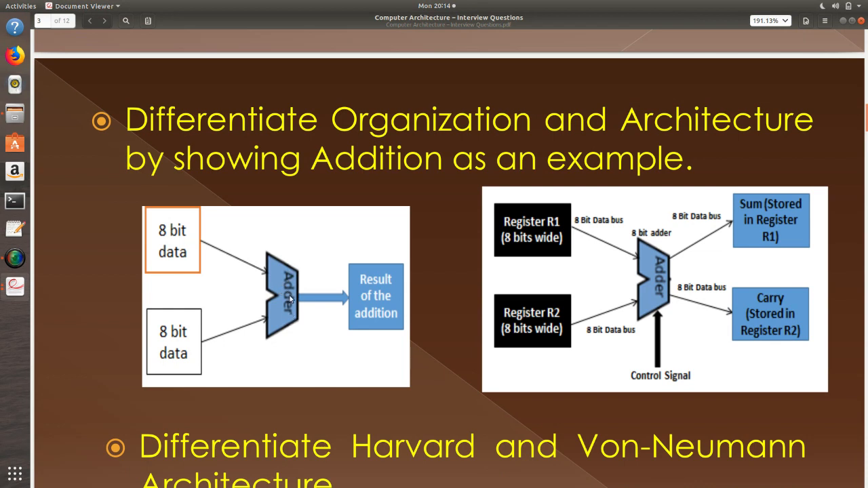
{"action": "mouse_move", "coordinate": [270, 282]}
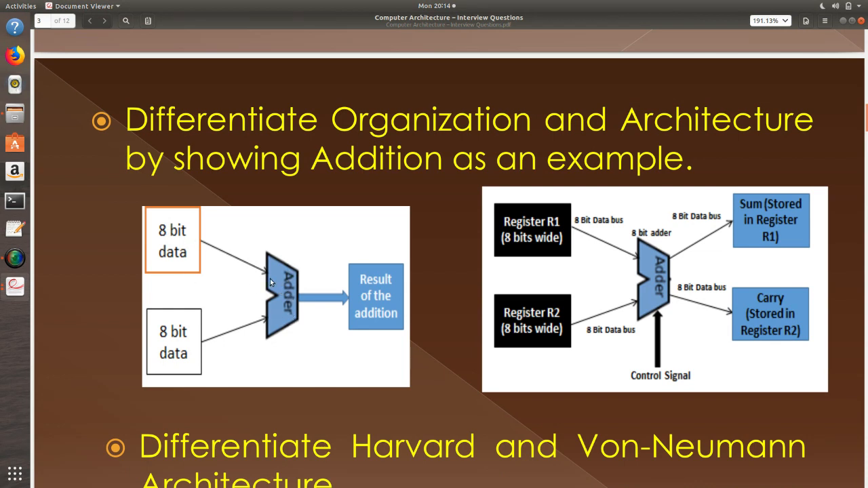
{"action": "mouse_move", "coordinate": [384, 263]}
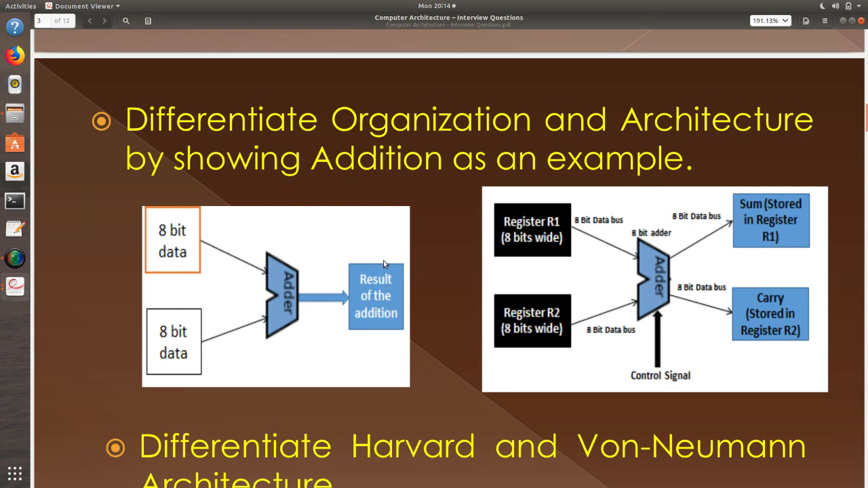
{"action": "mouse_move", "coordinate": [596, 290]}
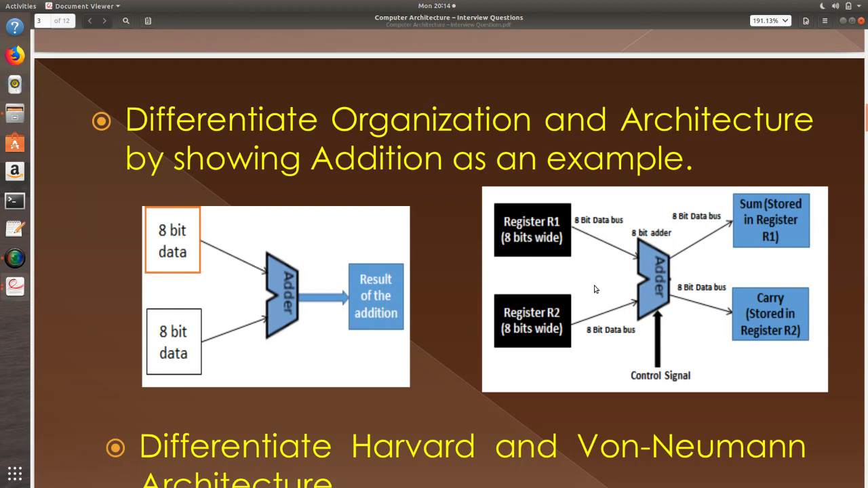
{"action": "mouse_move", "coordinate": [702, 282]}
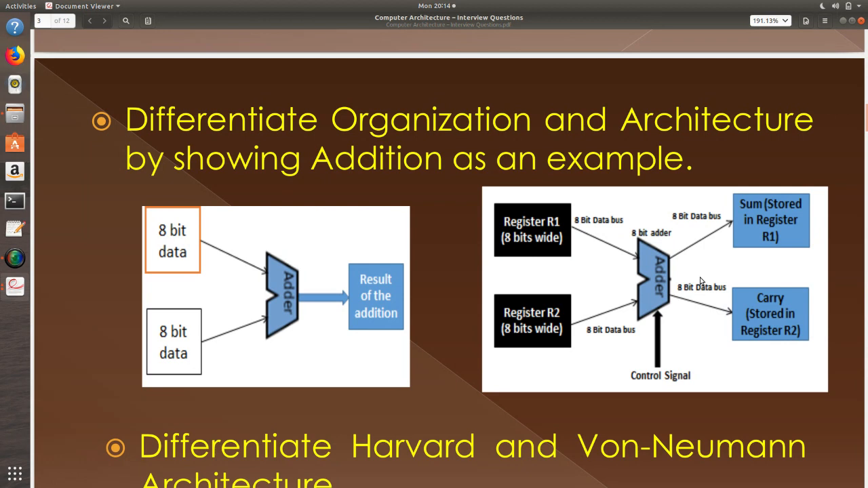
{"action": "mouse_move", "coordinate": [521, 228]}
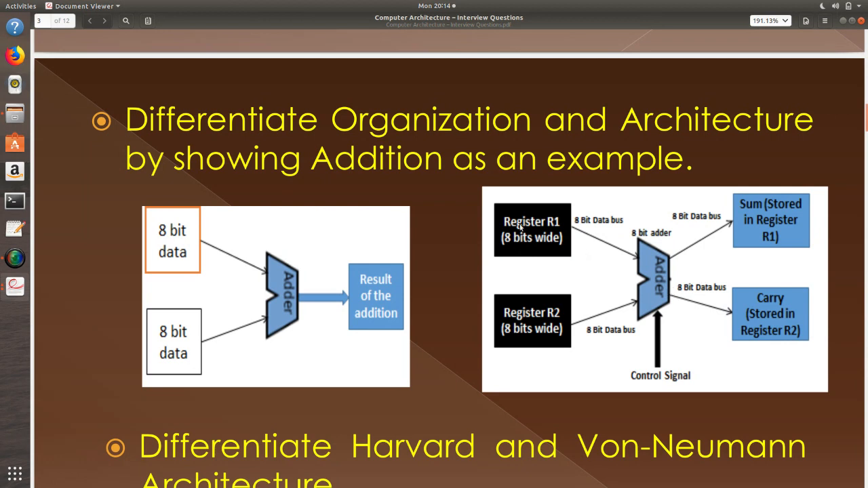
{"action": "mouse_move", "coordinate": [551, 248]}
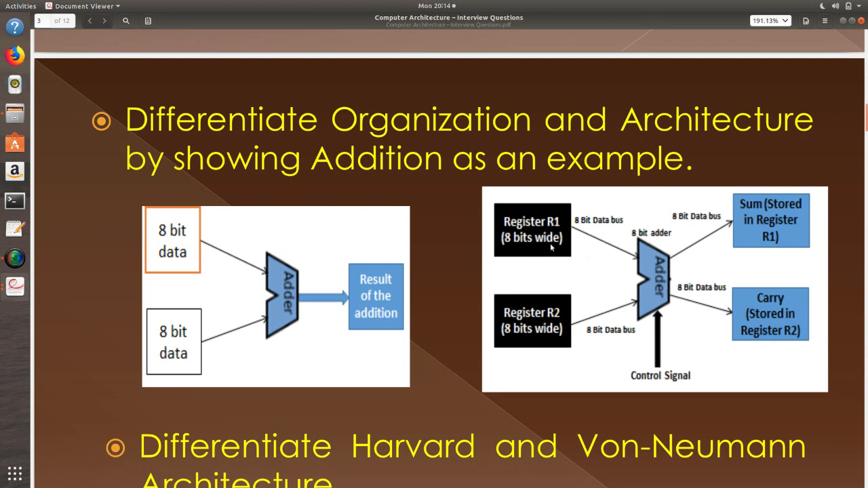
{"action": "mouse_move", "coordinate": [638, 263]}
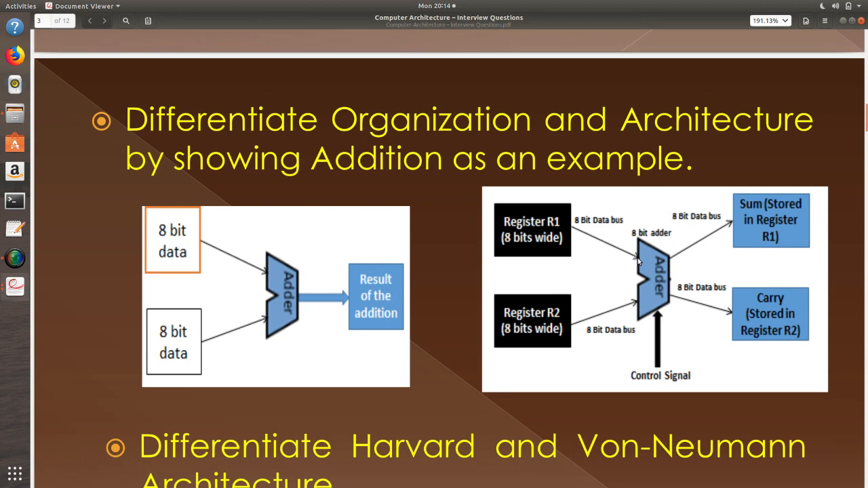
{"action": "mouse_move", "coordinate": [607, 236]}
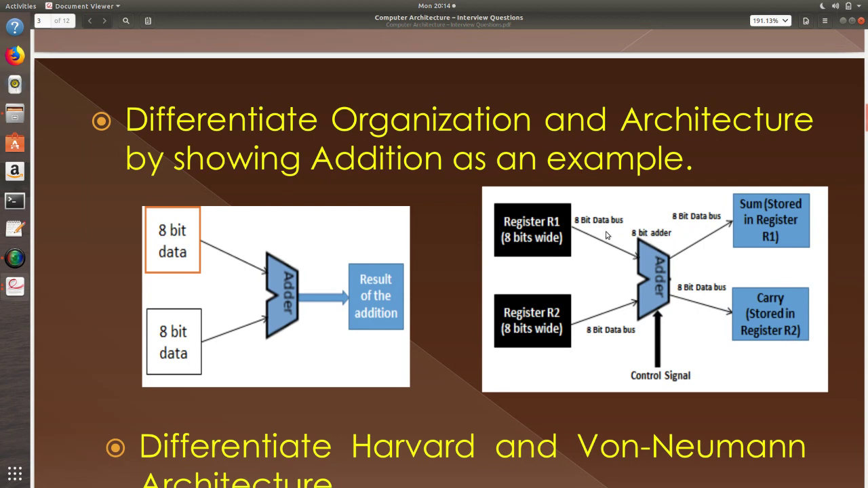
{"action": "mouse_move", "coordinate": [577, 235]}
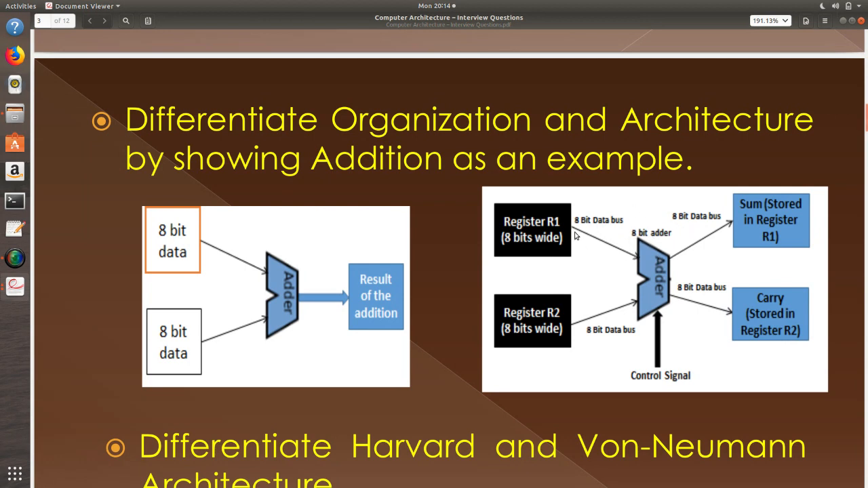
{"action": "mouse_move", "coordinate": [673, 397]}
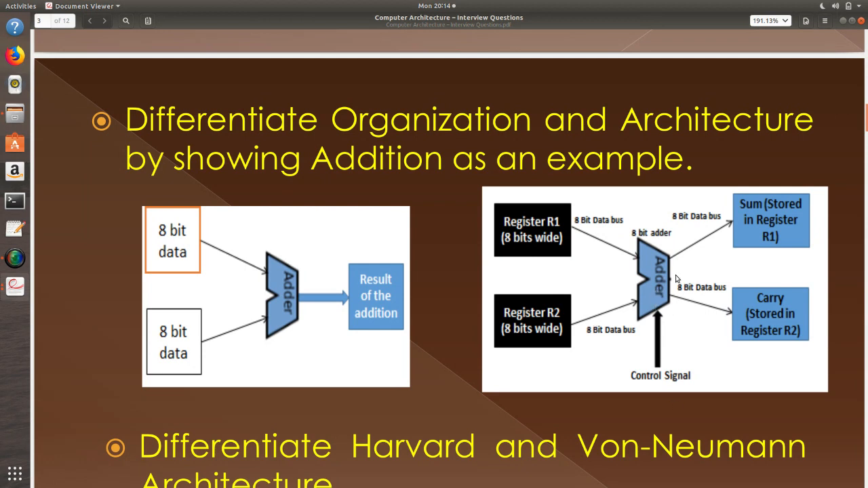
{"action": "mouse_move", "coordinate": [656, 363]}
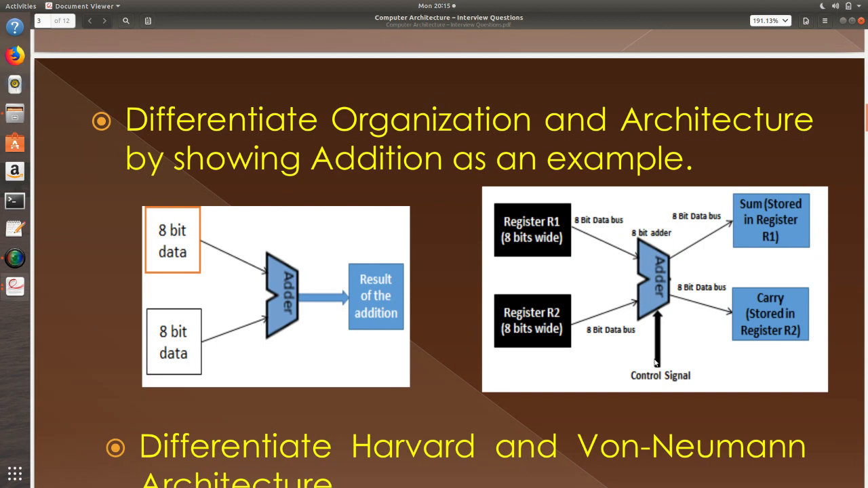
{"action": "mouse_move", "coordinate": [772, 329]}
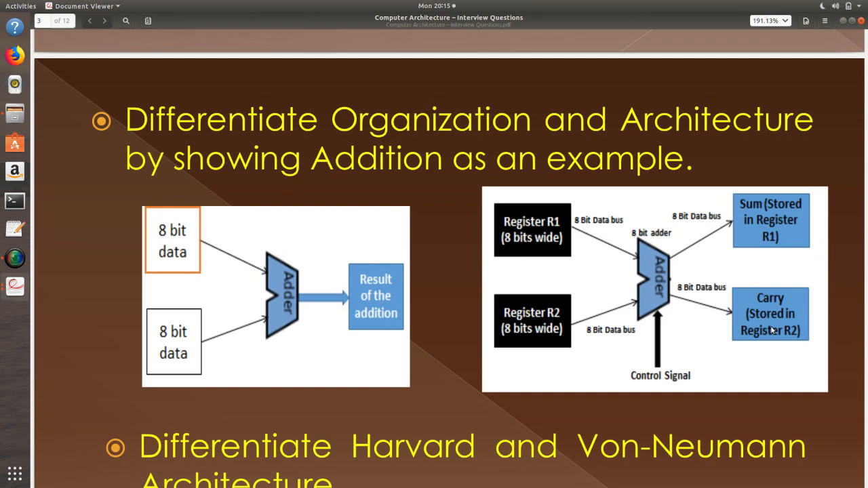
{"action": "mouse_move", "coordinate": [377, 332]}
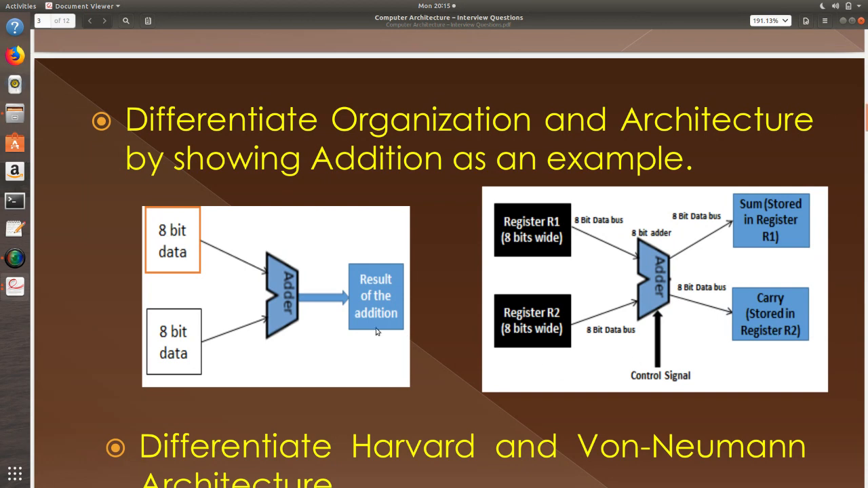
Scroll past the Harvard vs Von-Neumann diagram to page 4's 'What is ISA?' slide
{"action": "scroll", "scroll_direction": "down", "scroll_amount": 3}
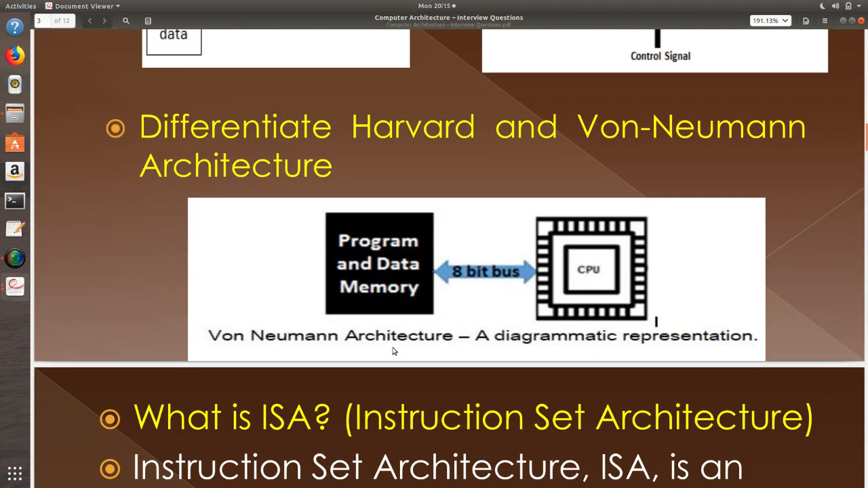
{"action": "mouse_move", "coordinate": [645, 177]}
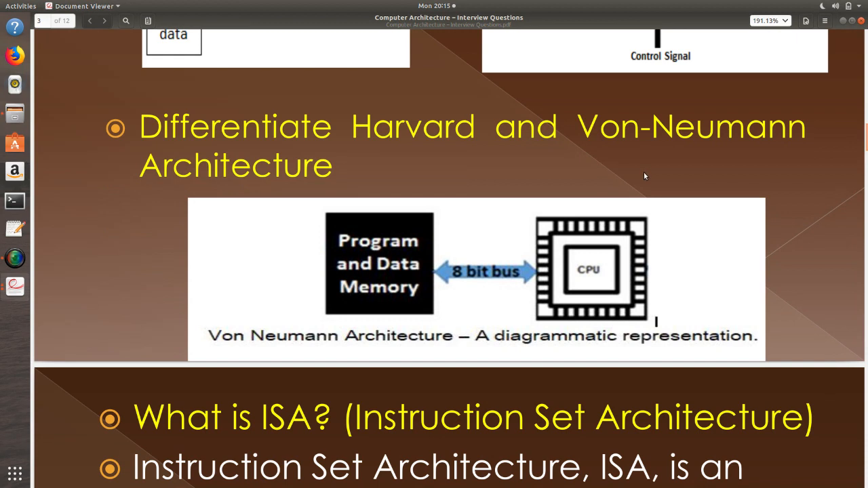
{"action": "mouse_move", "coordinate": [453, 321]}
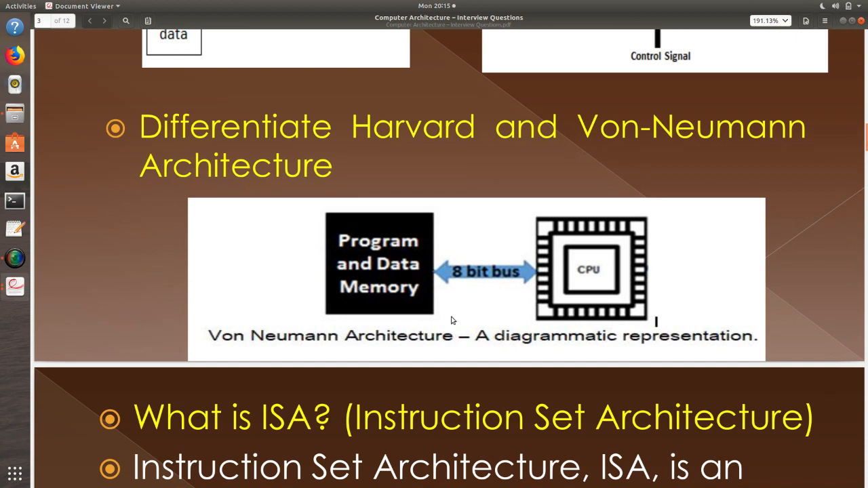
{"action": "mouse_move", "coordinate": [390, 348]}
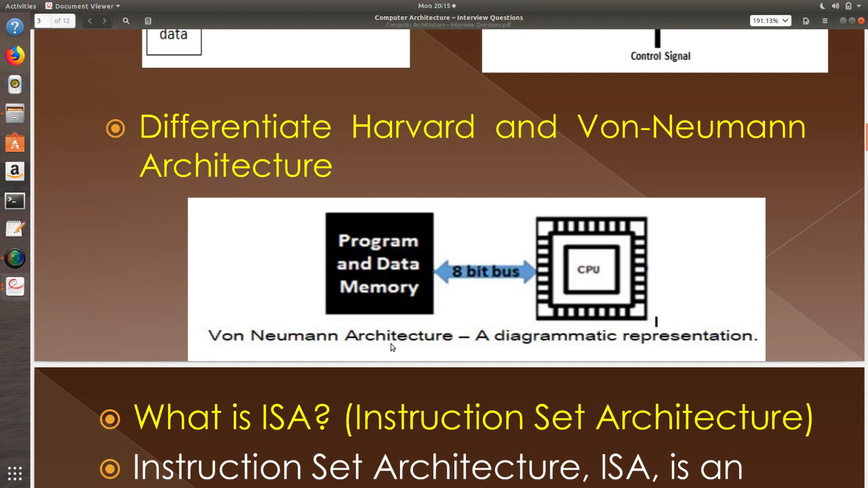
{"action": "mouse_move", "coordinate": [406, 271]}
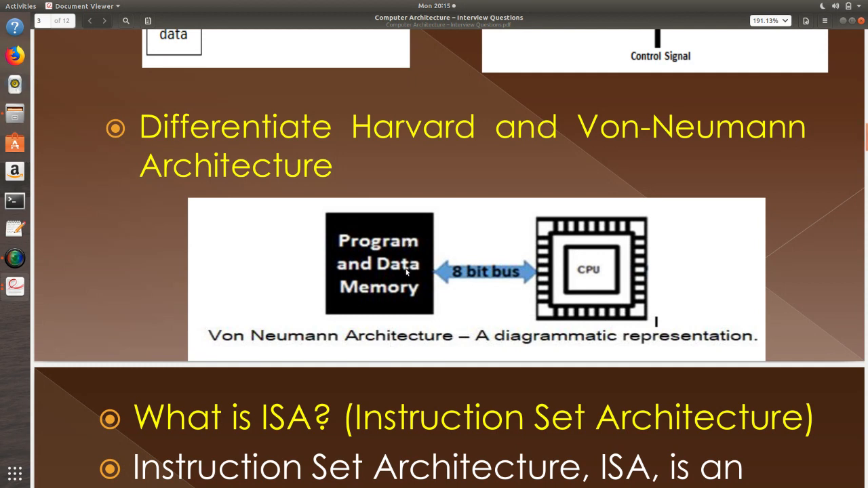
{"action": "mouse_move", "coordinate": [401, 288]}
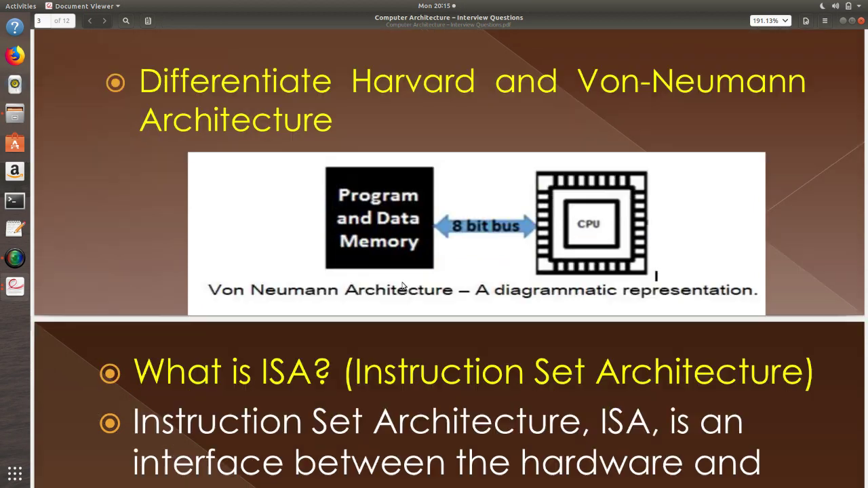
{"action": "scroll", "scroll_direction": "down", "scroll_amount": 3}
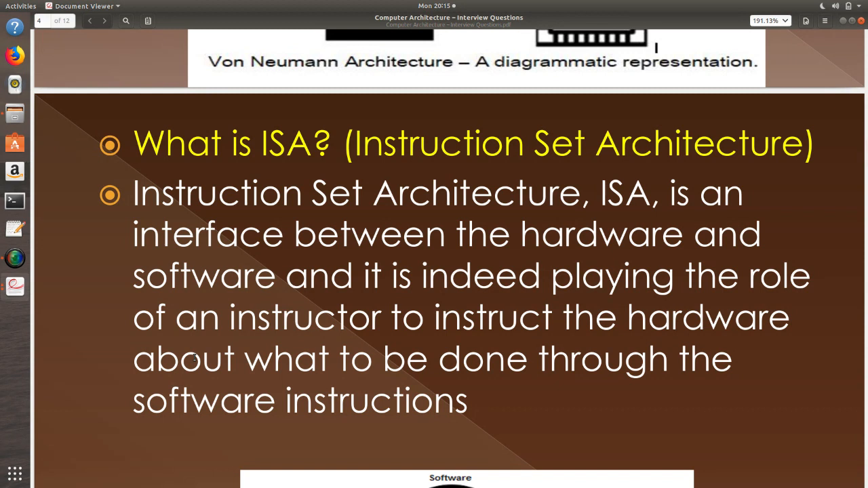
Scroll past the Software/Instruction Set/Hardware figure to page 5's 'What all are conveyed through ISA'
{"action": "scroll", "scroll_direction": "down", "scroll_amount": 3}
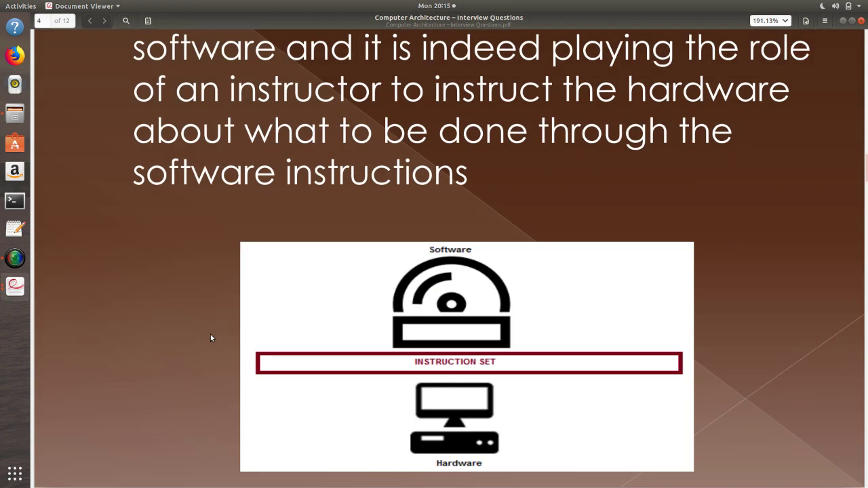
{"action": "scroll", "scroll_direction": "down", "scroll_amount": 3}
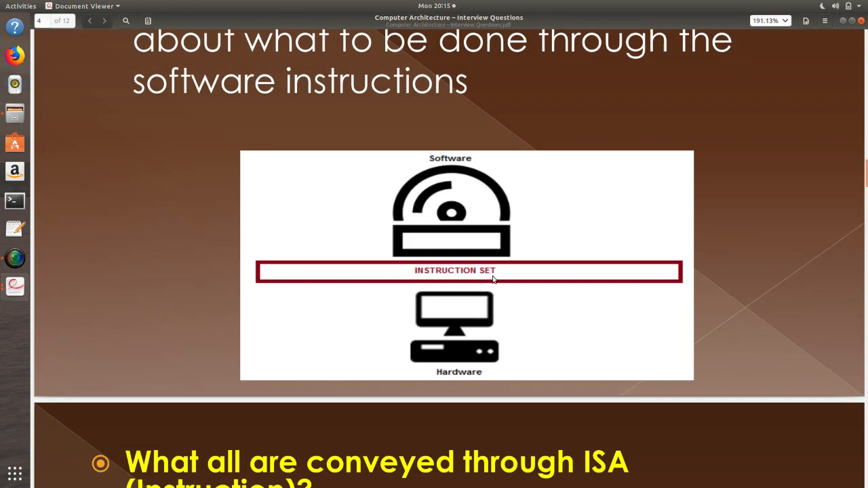
{"action": "mouse_move", "coordinate": [473, 203]}
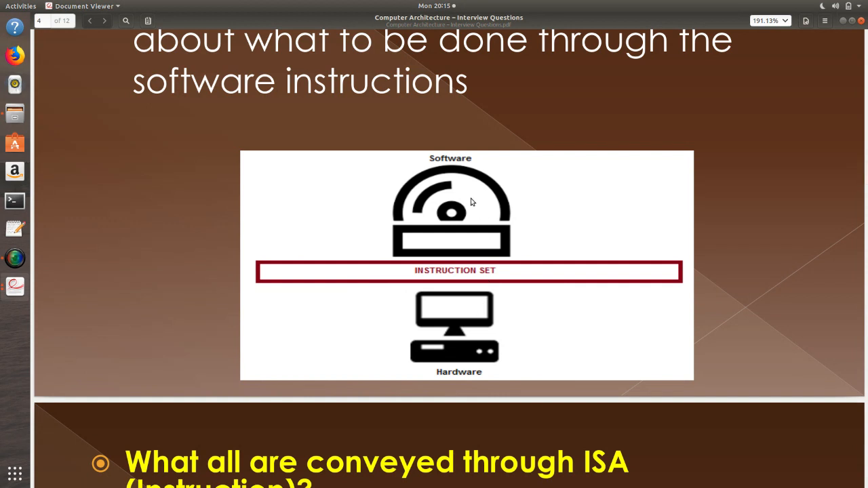
{"action": "mouse_move", "coordinate": [475, 304]}
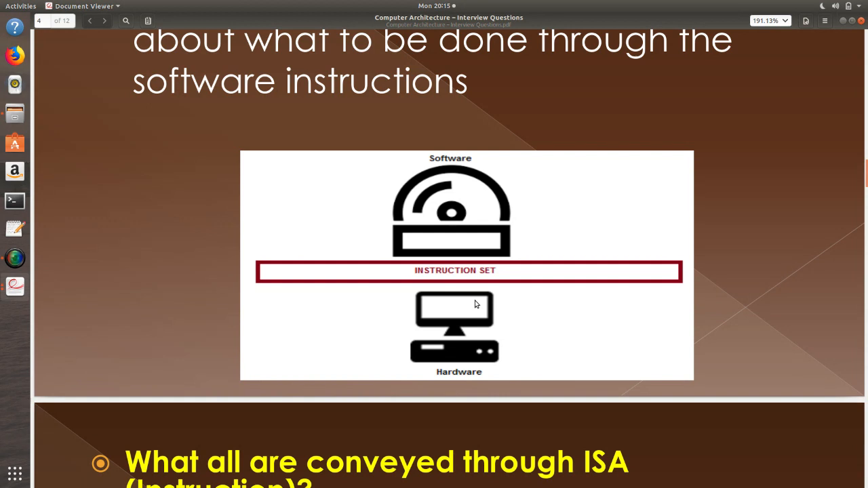
{"action": "mouse_move", "coordinate": [506, 262]}
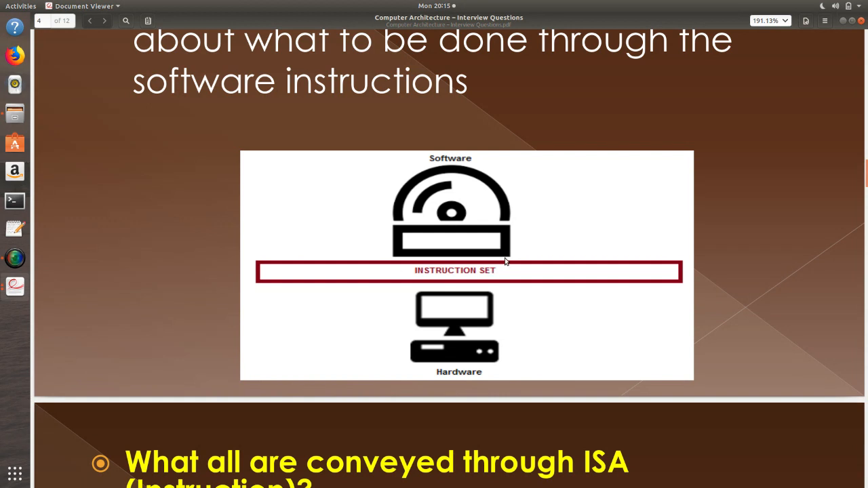
{"action": "mouse_move", "coordinate": [434, 257]}
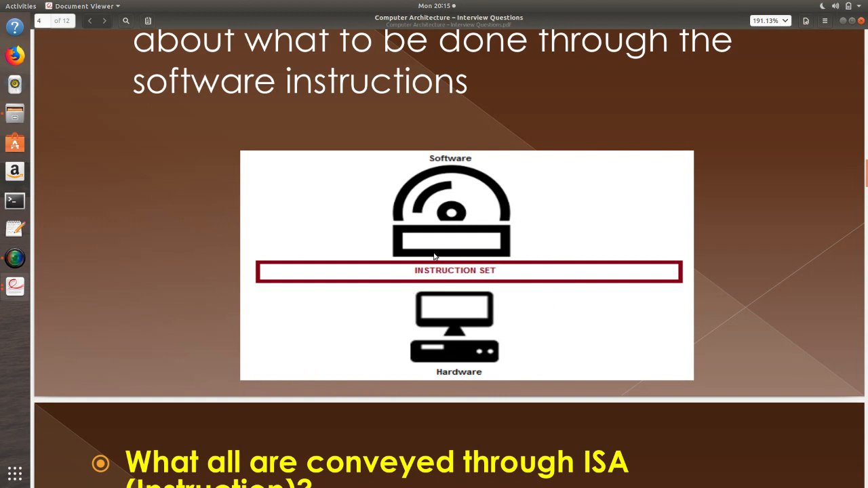
{"action": "scroll", "scroll_direction": "up", "scroll_amount": 3}
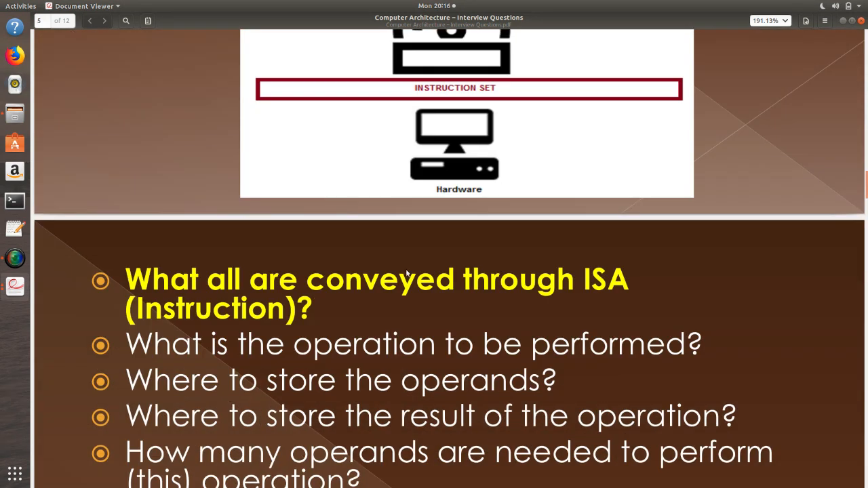
Highlight the 'operation to be performed' and result-storage phrases in page 5's list
{"action": "scroll", "scroll_direction": "down", "scroll_amount": 3}
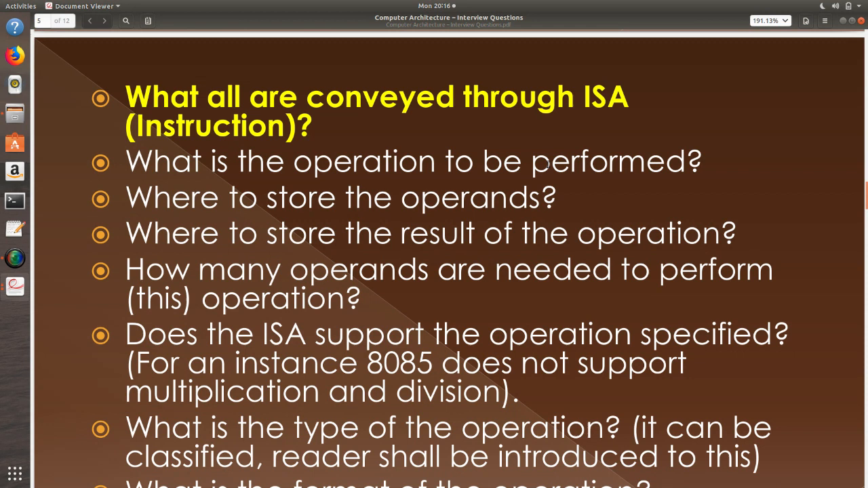
{"action": "mouse_move", "coordinate": [615, 202]}
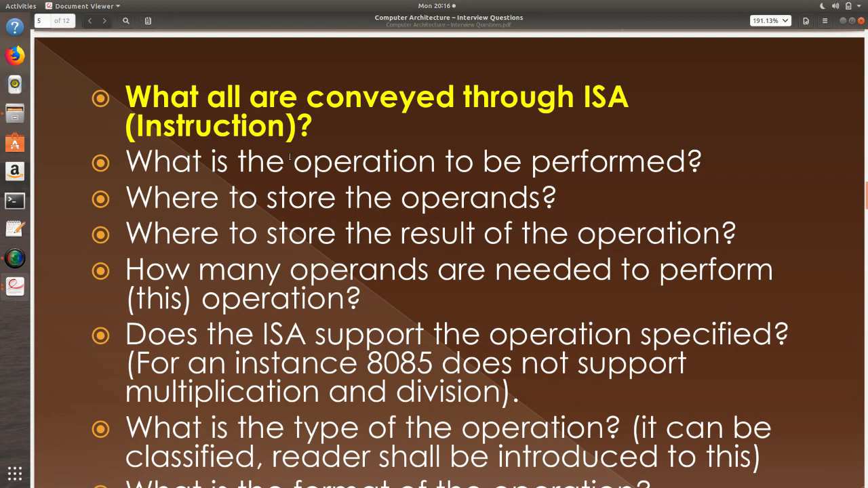
{"action": "left_click_drag", "start_coordinate": [292, 162], "coordinate": [702, 161]}
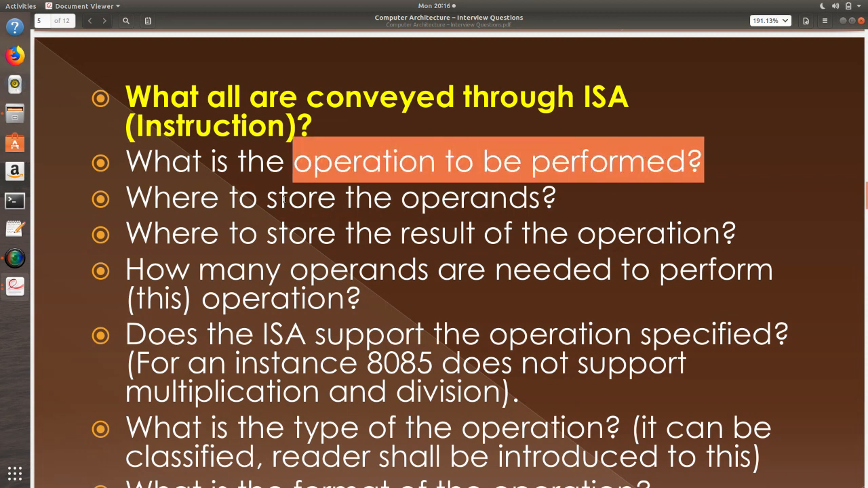
{"action": "left_click_drag", "start_coordinate": [294, 162], "coordinate": [617, 233]}
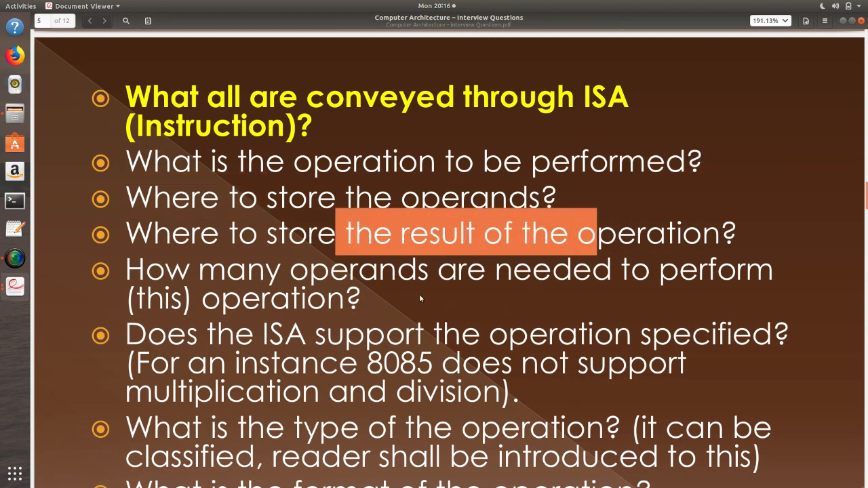
{"action": "scroll", "scroll_direction": "down", "scroll_amount": 3}
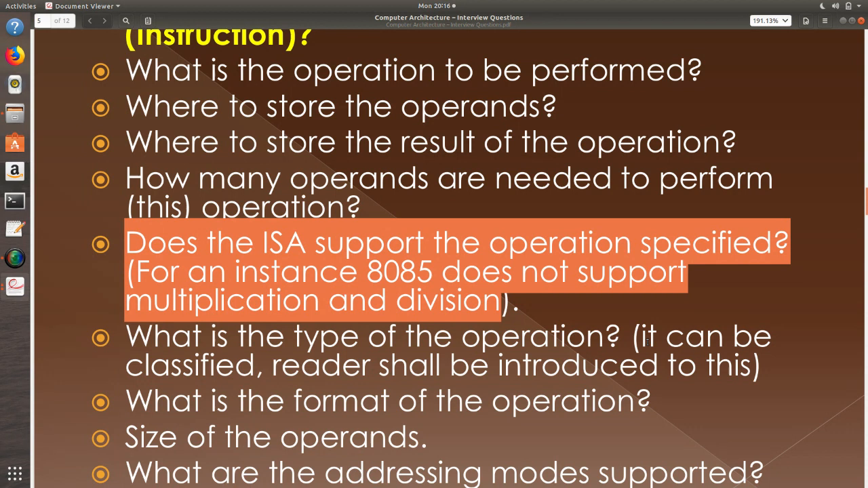
Highlight the operand size words, then go back to page 4's ISA definition
{"action": "scroll", "scroll_direction": "down", "scroll_amount": 3}
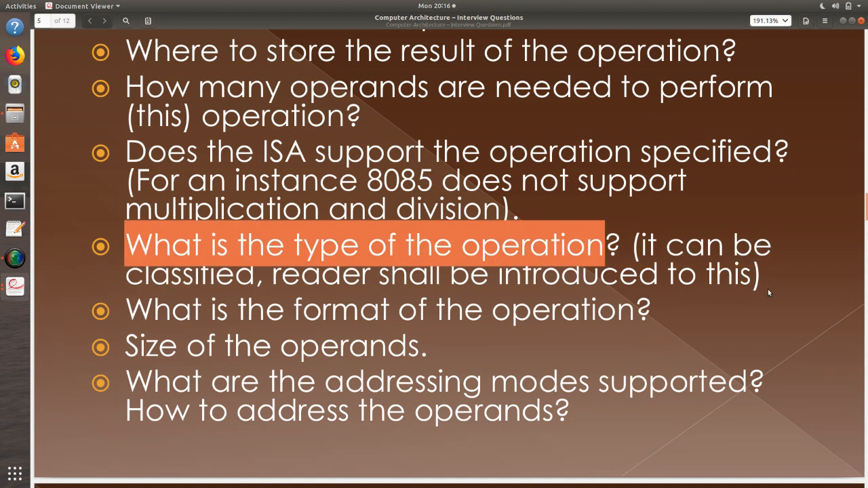
{"action": "left_click_drag", "start_coordinate": [604, 245], "coordinate": [461, 309]}
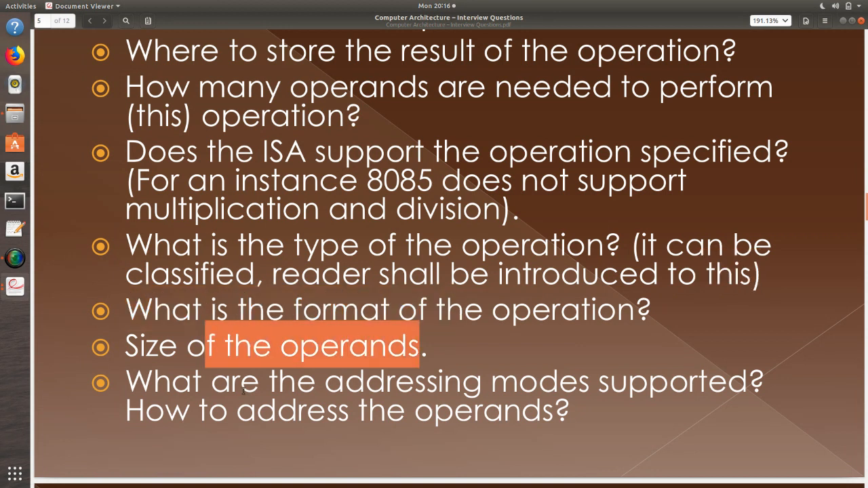
{"action": "scroll", "scroll_direction": "up", "scroll_amount": 3}
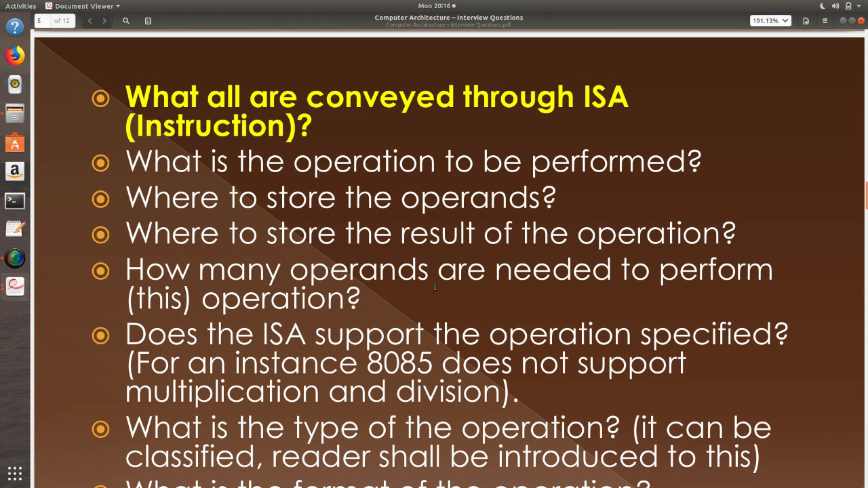
{"action": "left_click", "coordinate": [90, 20]}
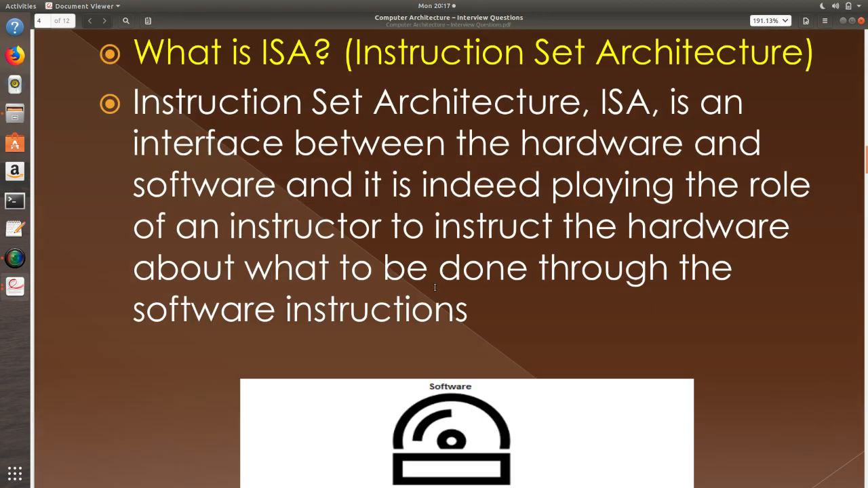
Advance to page 6, 'What are the four types of ISA you are aware of?'
{"action": "scroll", "scroll_direction": "up", "scroll_amount": 3}
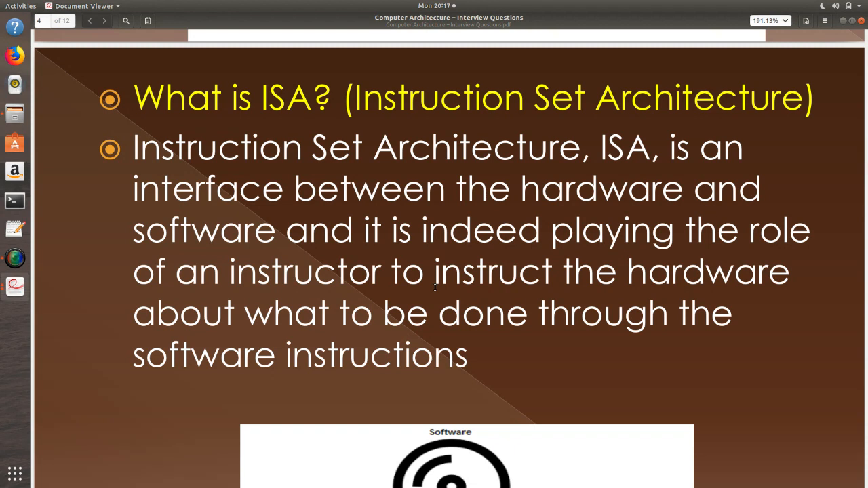
{"action": "left_click", "coordinate": [103, 20]}
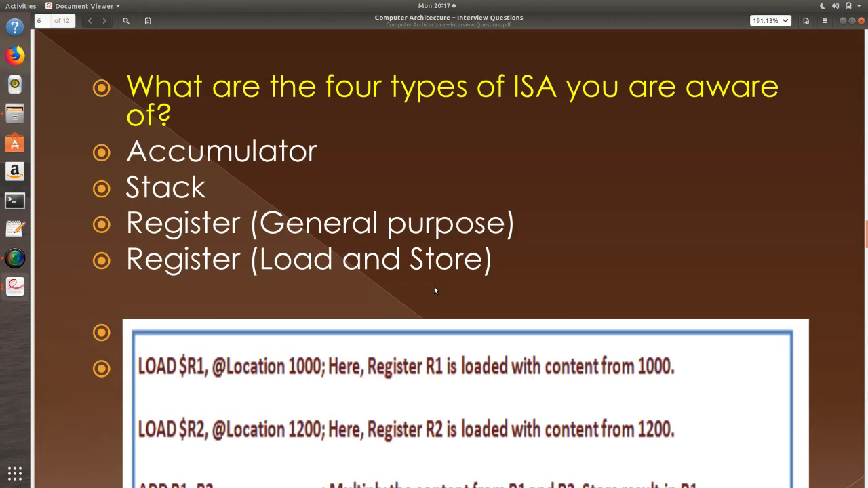
{"action": "mouse_move", "coordinate": [605, 358]}
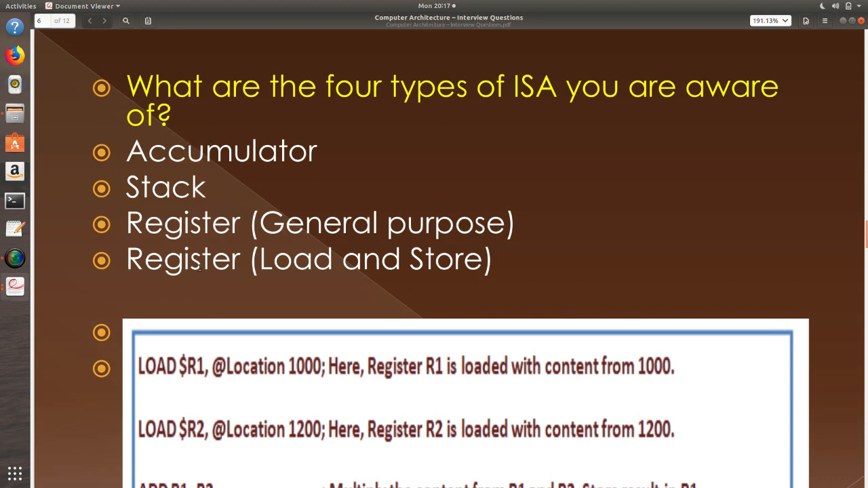
Highlight 'General purpose' and scroll through page 6's LOAD/STORE example to location 1300
{"action": "left_click_drag", "start_coordinate": [251, 258], "coordinate": [485, 258]}
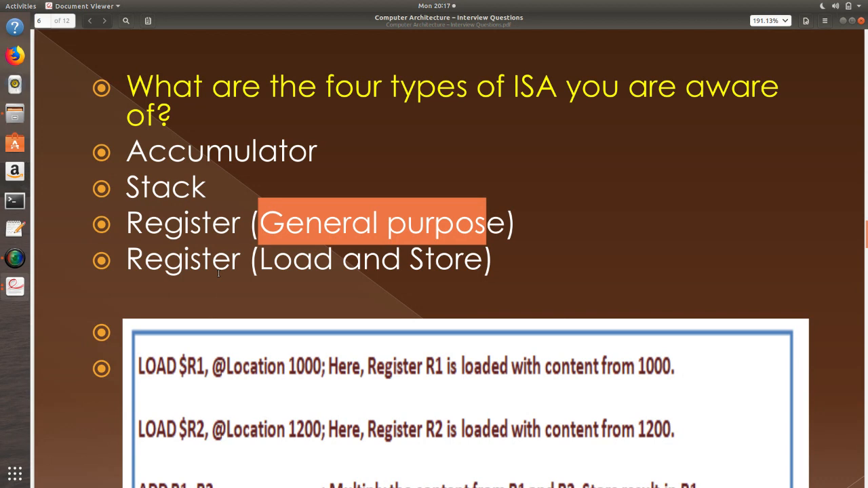
{"action": "scroll", "scroll_direction": "down", "scroll_amount": 3}
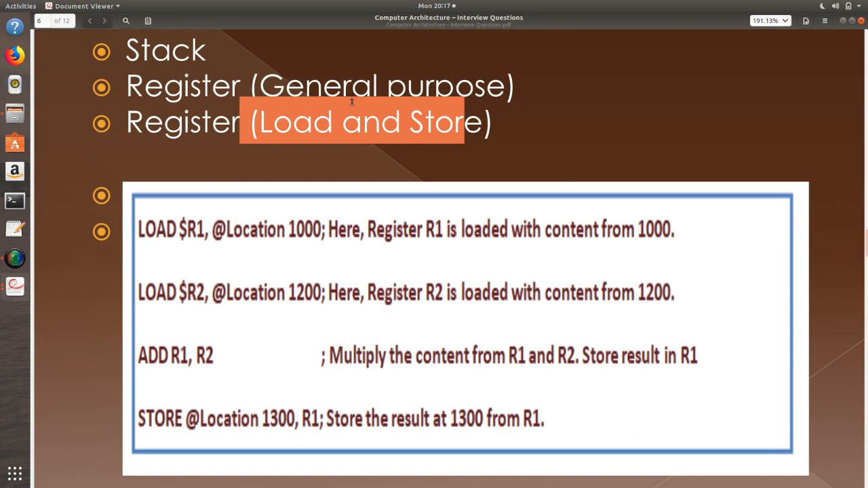
{"action": "mouse_move", "coordinate": [172, 228]}
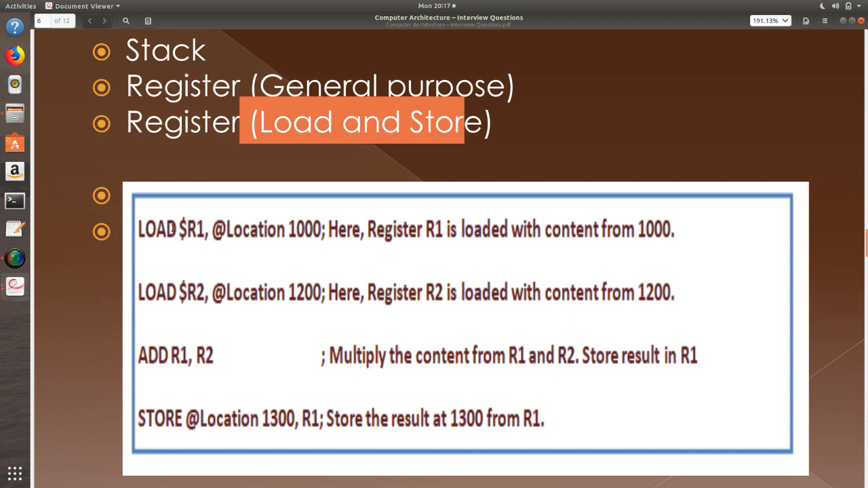
{"action": "mouse_move", "coordinate": [379, 332]}
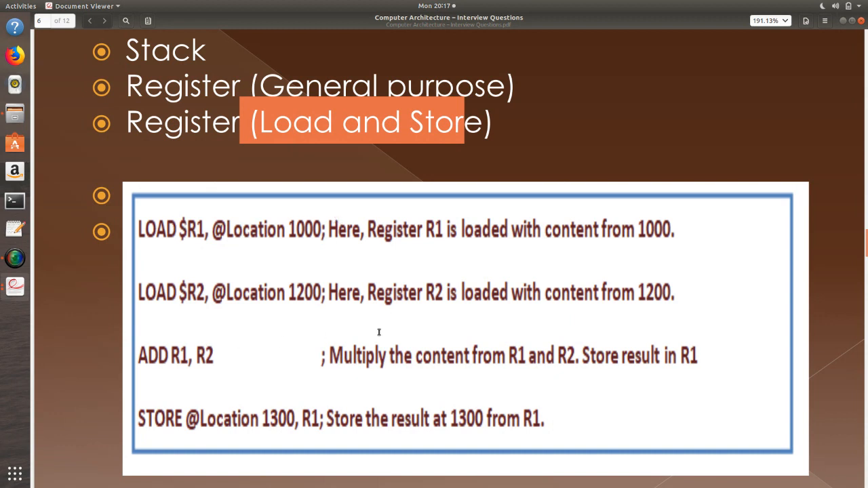
{"action": "mouse_move", "coordinate": [203, 236]}
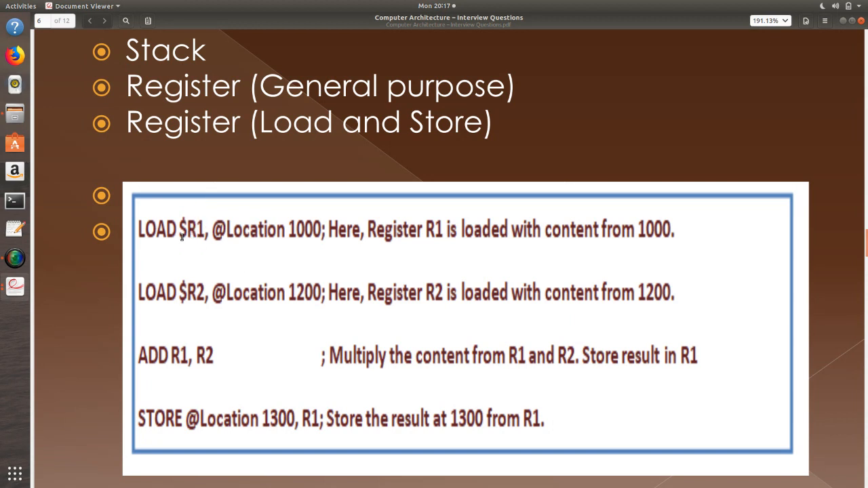
{"action": "mouse_move", "coordinate": [294, 237]}
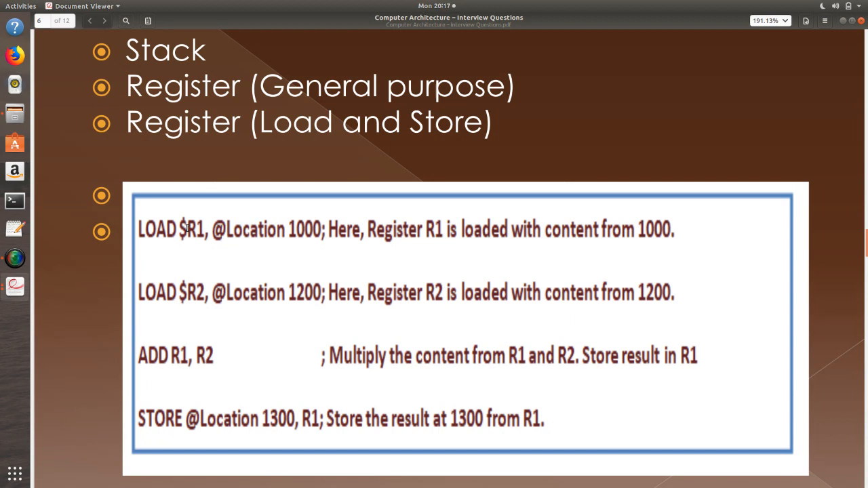
{"action": "mouse_move", "coordinate": [262, 241]}
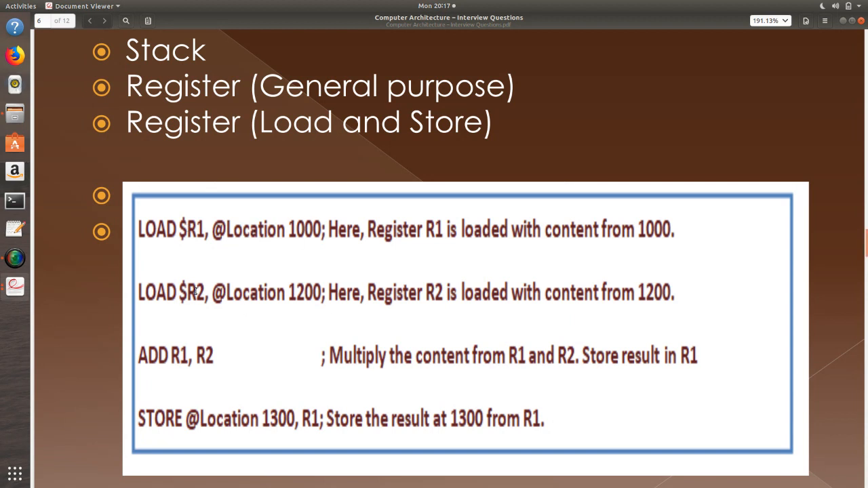
{"action": "mouse_move", "coordinate": [309, 292]}
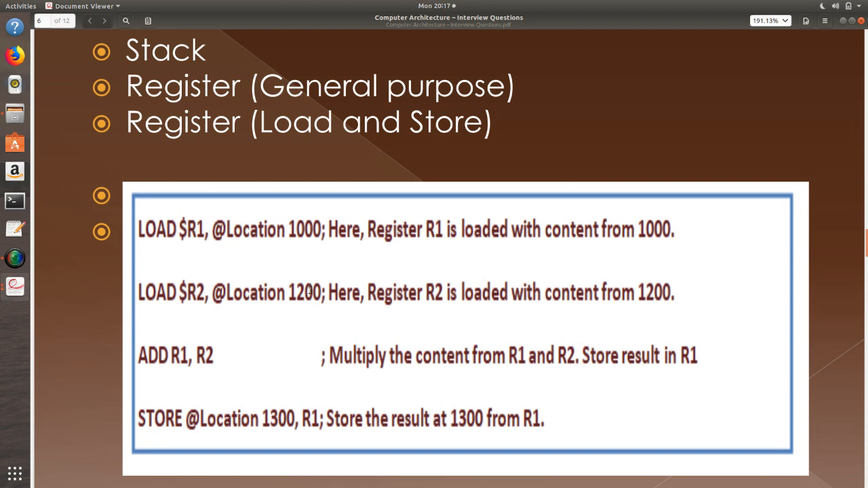
{"action": "mouse_move", "coordinate": [194, 378]}
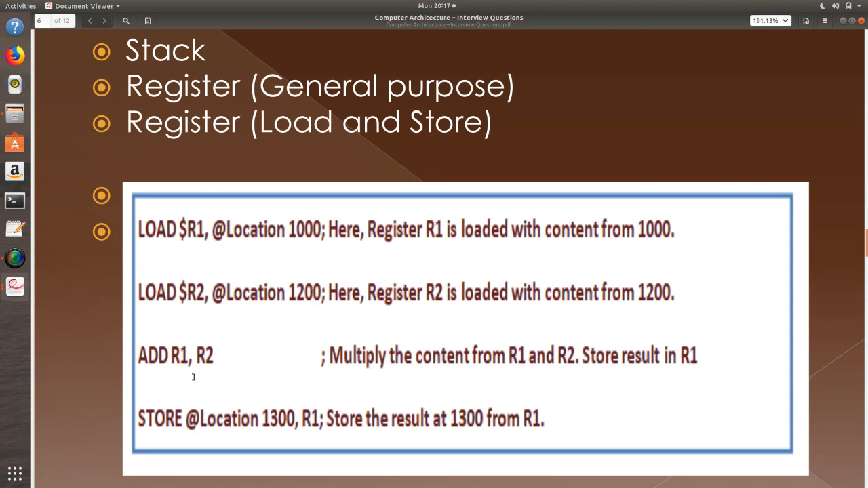
{"action": "mouse_move", "coordinate": [236, 396]}
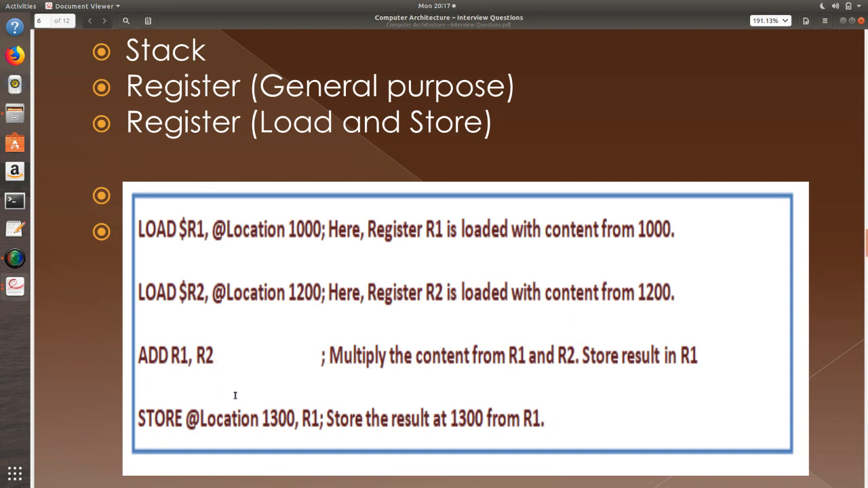
{"action": "mouse_move", "coordinate": [142, 423]}
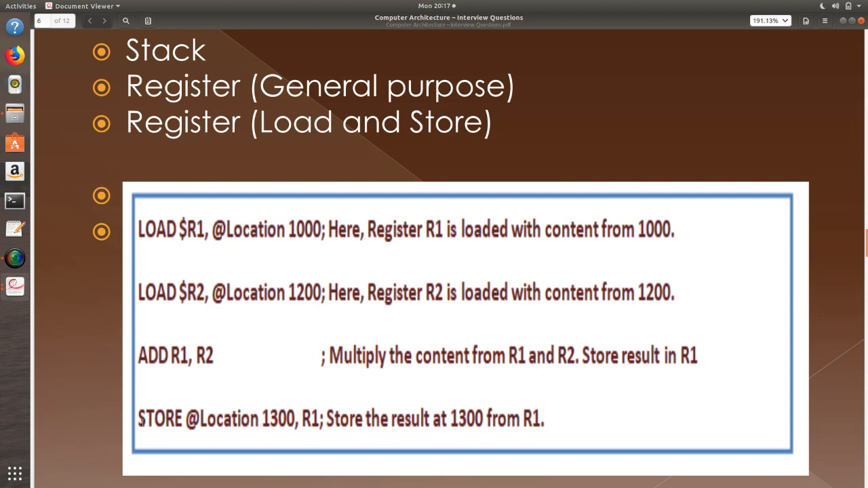
{"action": "mouse_move", "coordinate": [139, 229]}
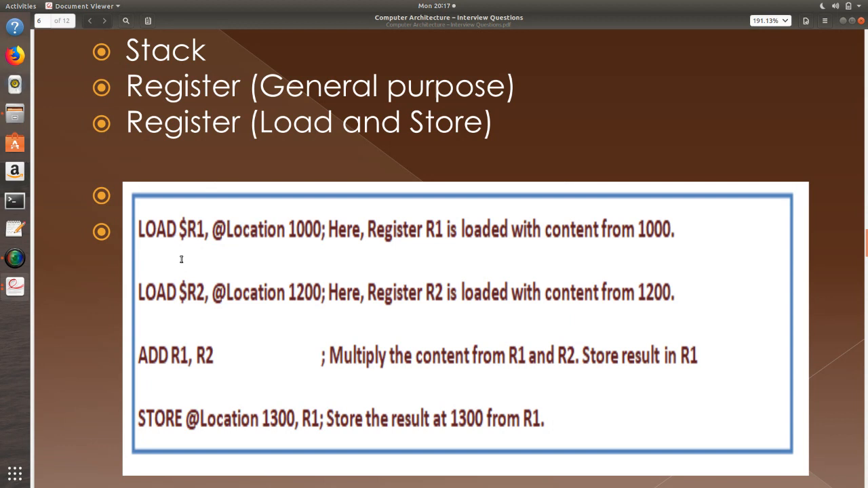
{"action": "mouse_move", "coordinate": [193, 237]}
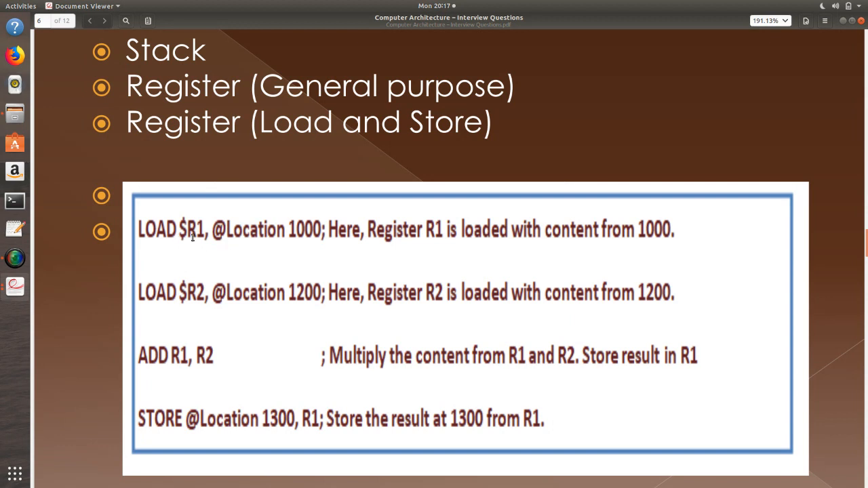
{"action": "mouse_move", "coordinate": [147, 421]}
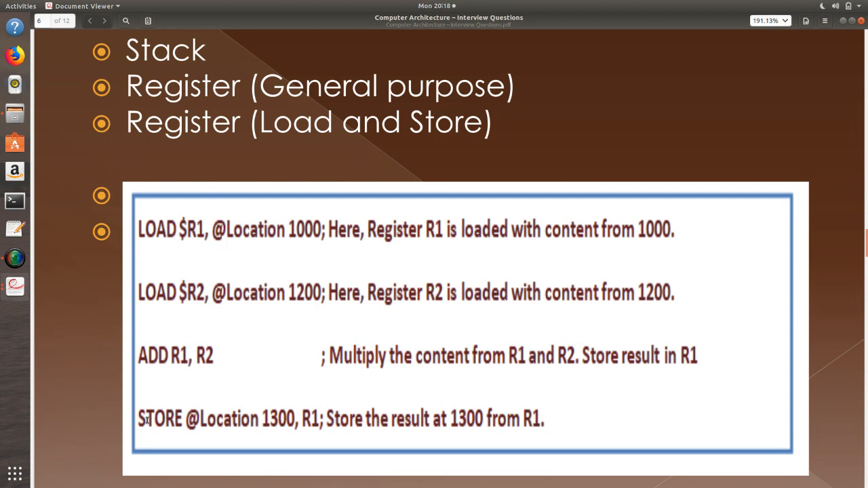
{"action": "mouse_move", "coordinate": [292, 425]}
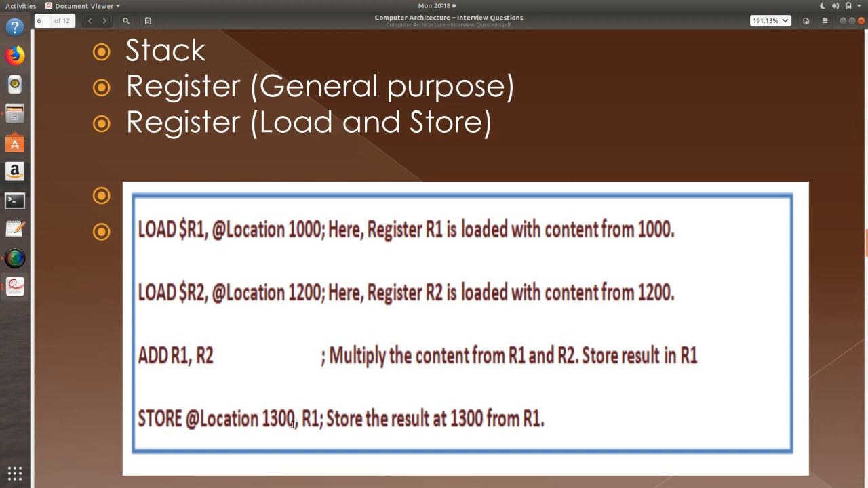
{"action": "mouse_move", "coordinate": [358, 314]}
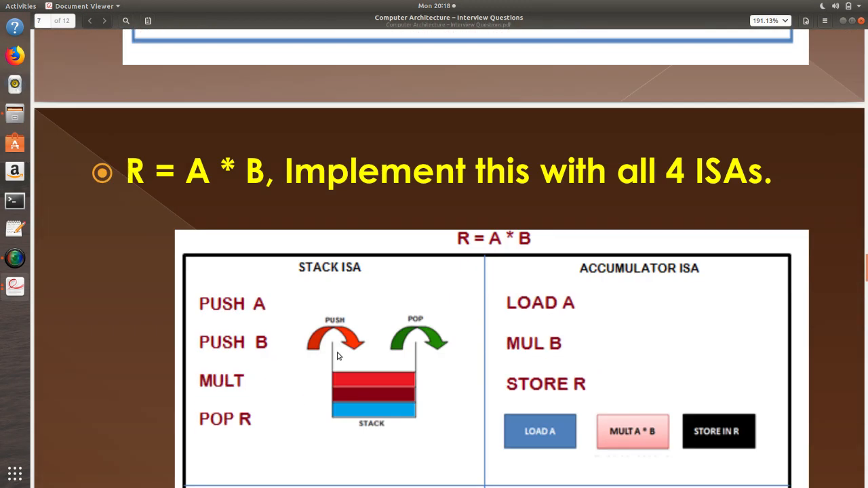
Zoom out and scroll to see page 7's full R = A * B table of four ISAs
{"action": "scroll", "scroll_direction": "down", "scroll_amount": 3}
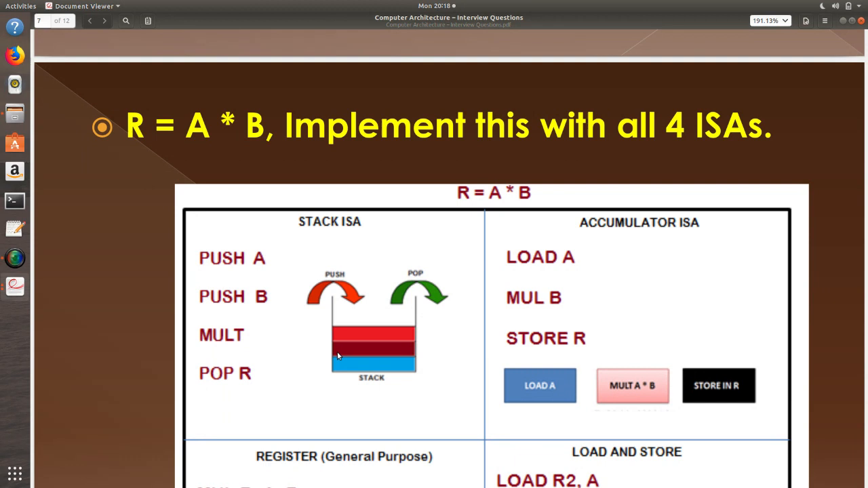
{"action": "left_click", "coordinate": [785, 21]}
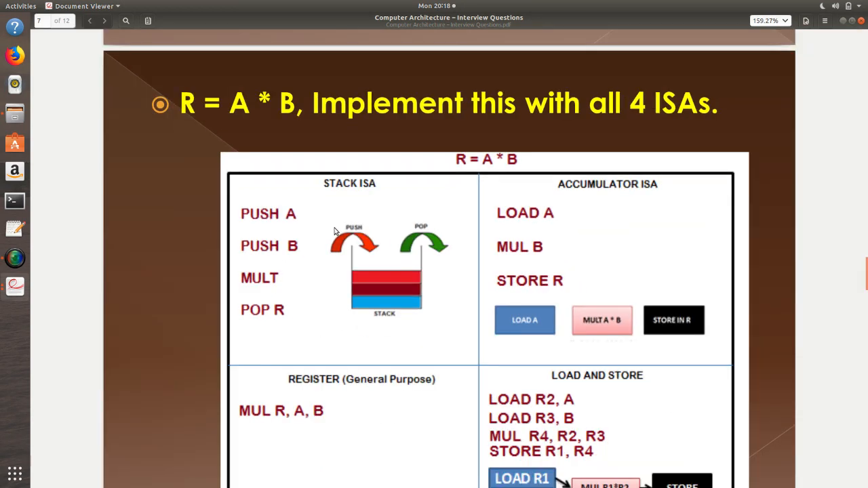
{"action": "scroll", "scroll_direction": "up", "scroll_amount": 3}
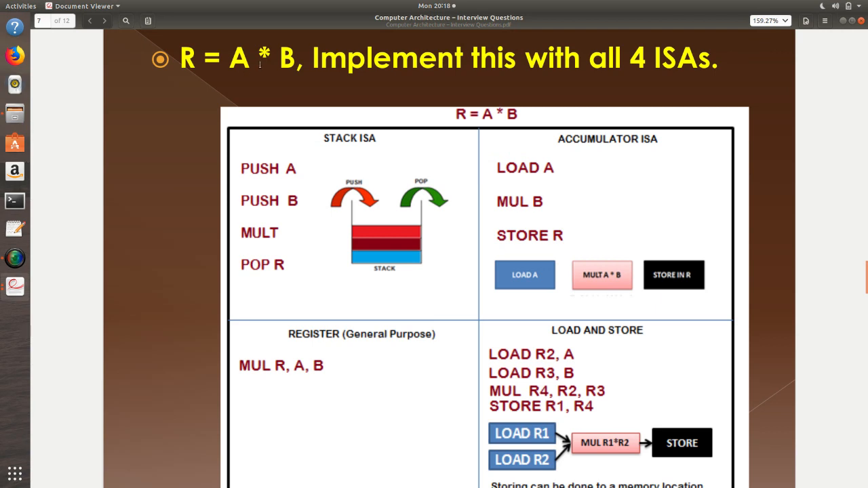
{"action": "mouse_move", "coordinate": [341, 172]}
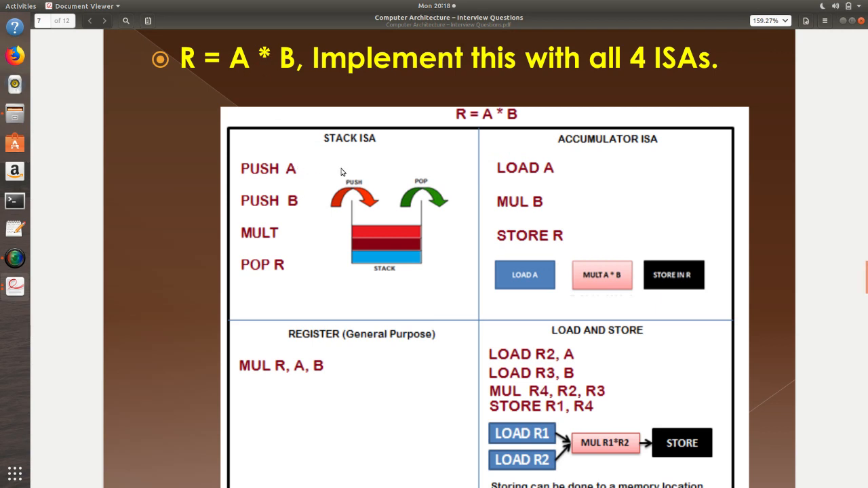
{"action": "mouse_move", "coordinate": [333, 209]}
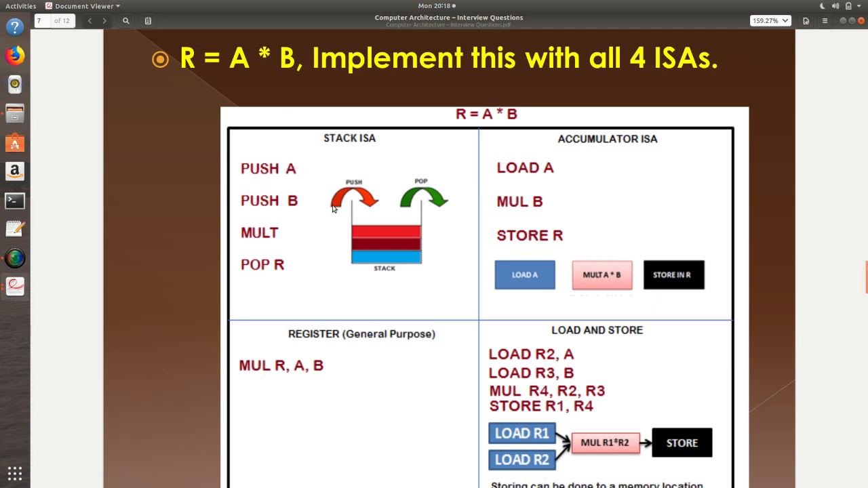
{"action": "mouse_move", "coordinate": [244, 272]}
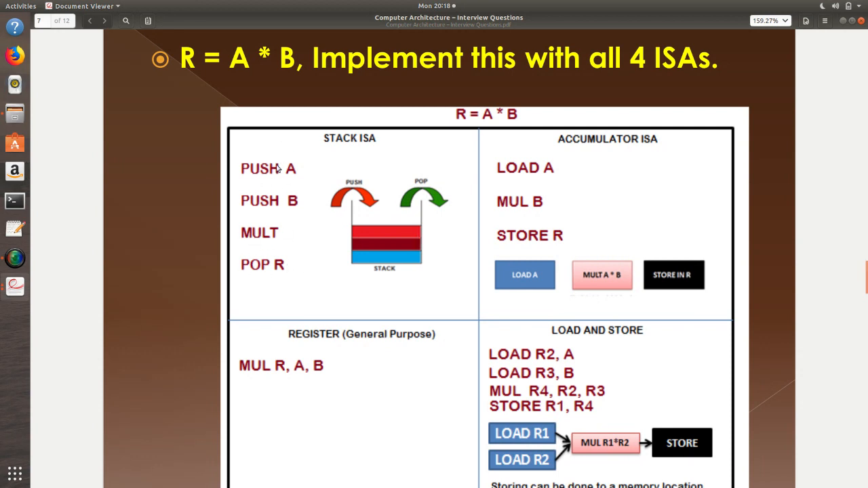
{"action": "scroll", "scroll_direction": "down", "scroll_amount": 3}
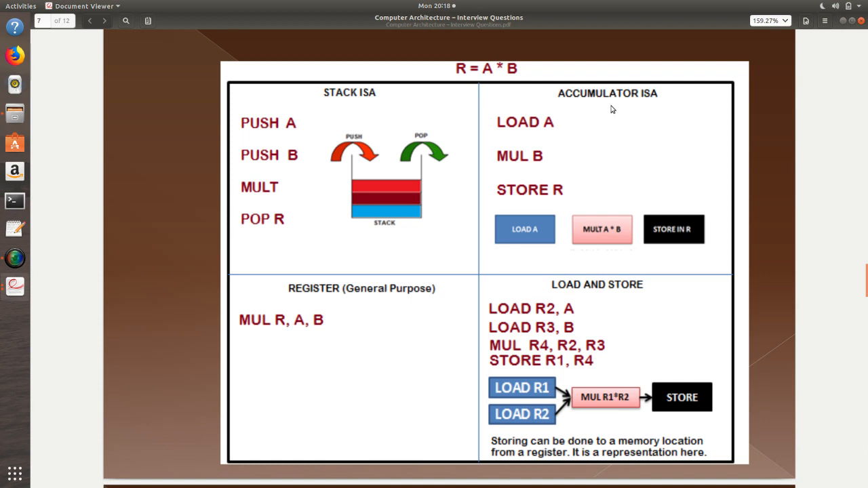
{"action": "mouse_move", "coordinate": [549, 129]}
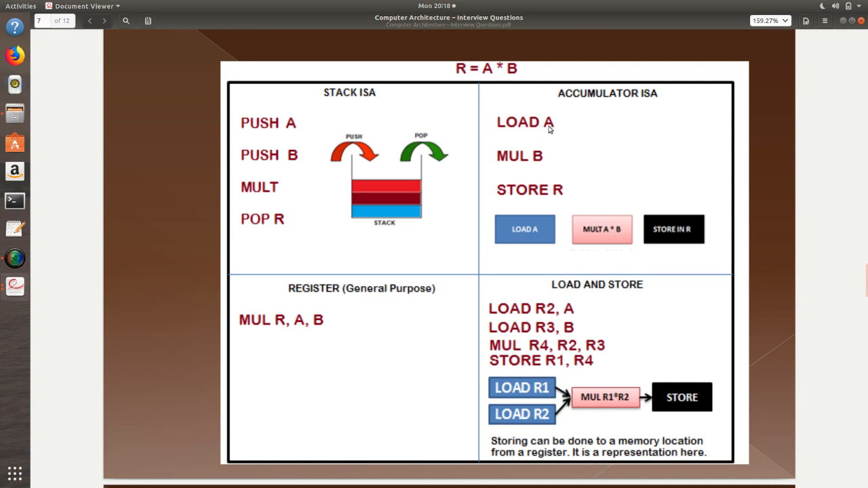
{"action": "mouse_move", "coordinate": [505, 171]}
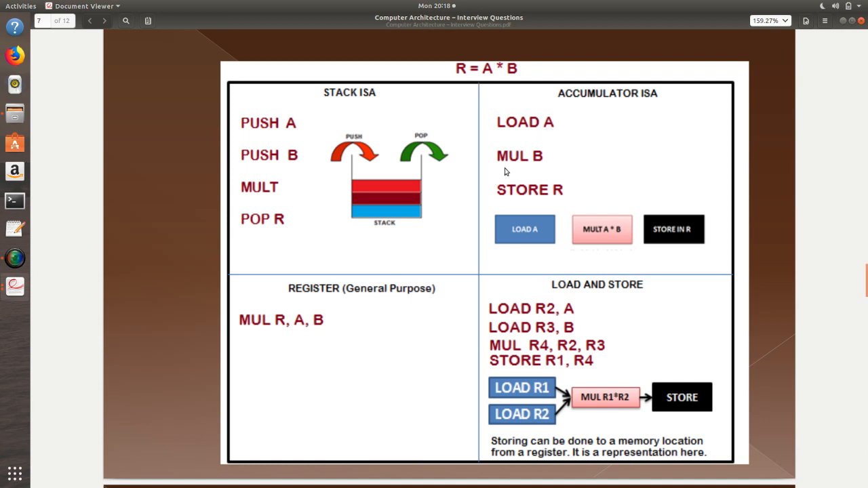
{"action": "mouse_move", "coordinate": [536, 166]}
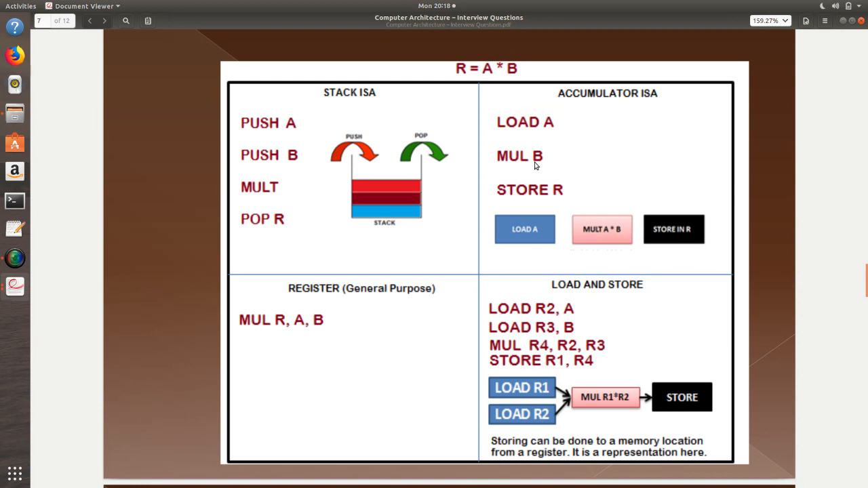
{"action": "mouse_move", "coordinate": [567, 196]}
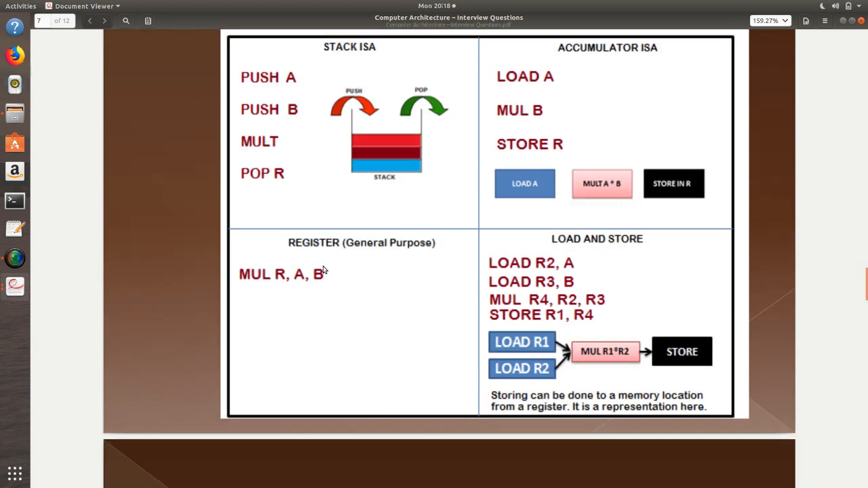
{"action": "mouse_move", "coordinate": [262, 284]}
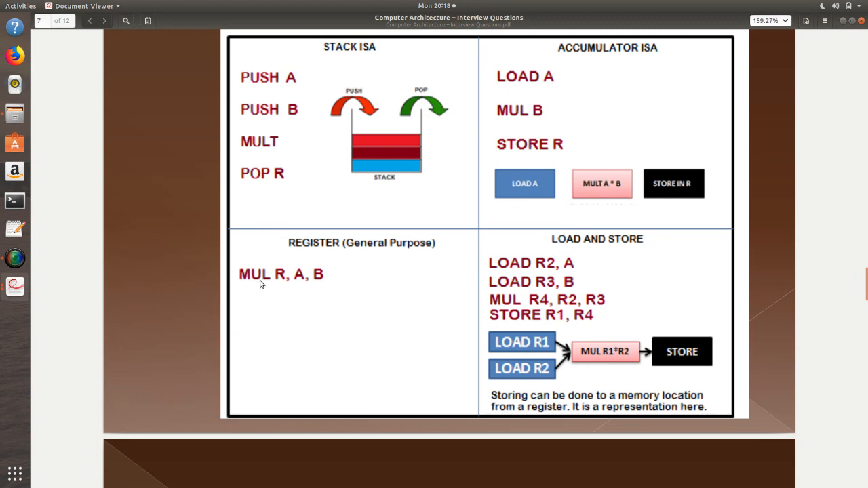
{"action": "mouse_move", "coordinate": [322, 284]}
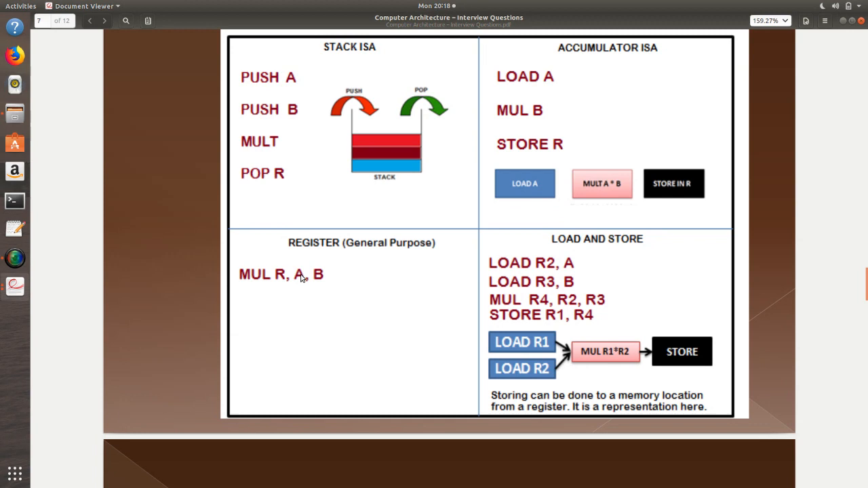
{"action": "mouse_move", "coordinate": [283, 284]}
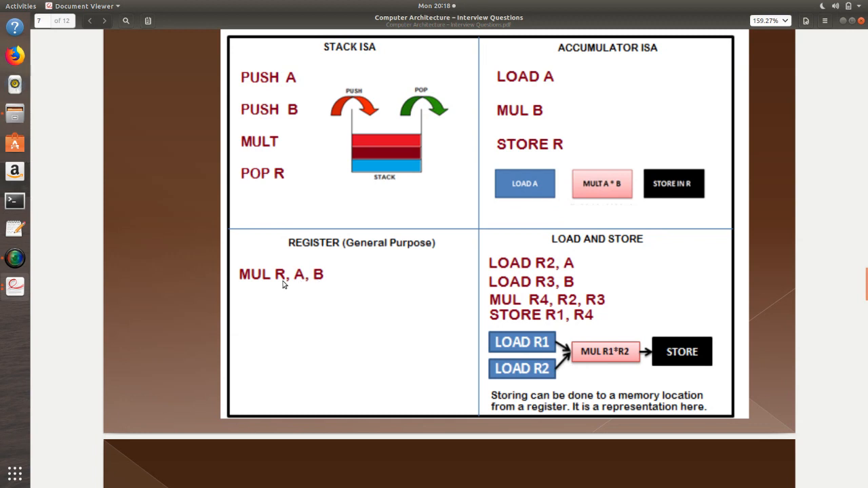
{"action": "mouse_move", "coordinate": [665, 252]}
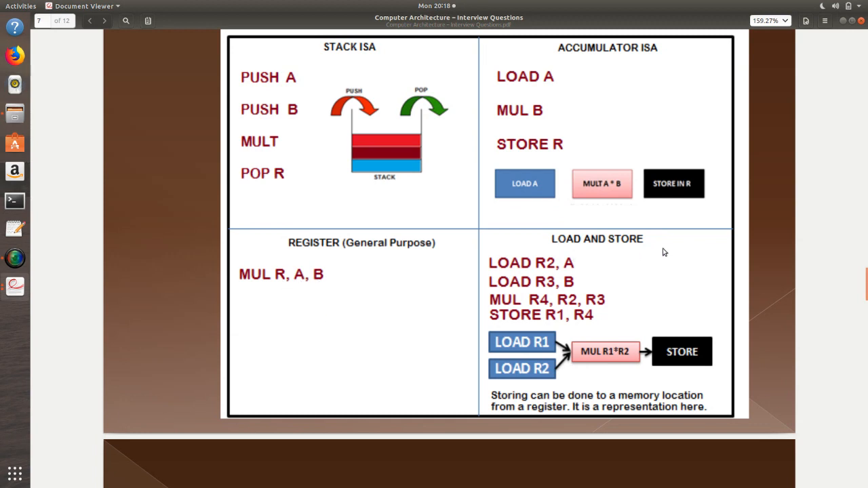
{"action": "mouse_move", "coordinate": [595, 257]}
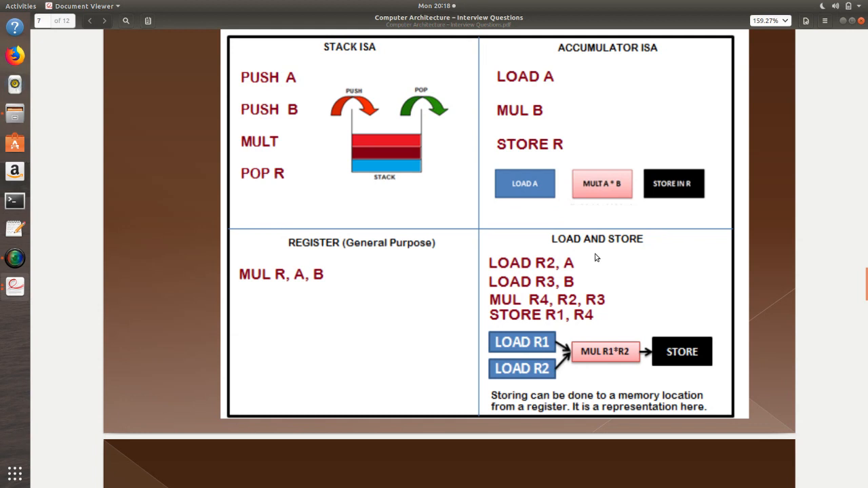
{"action": "mouse_move", "coordinate": [533, 357]}
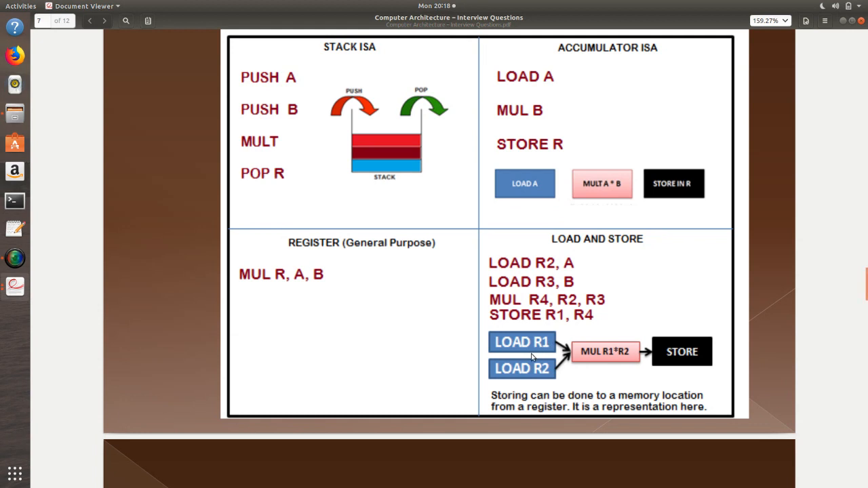
{"action": "mouse_move", "coordinate": [540, 380]}
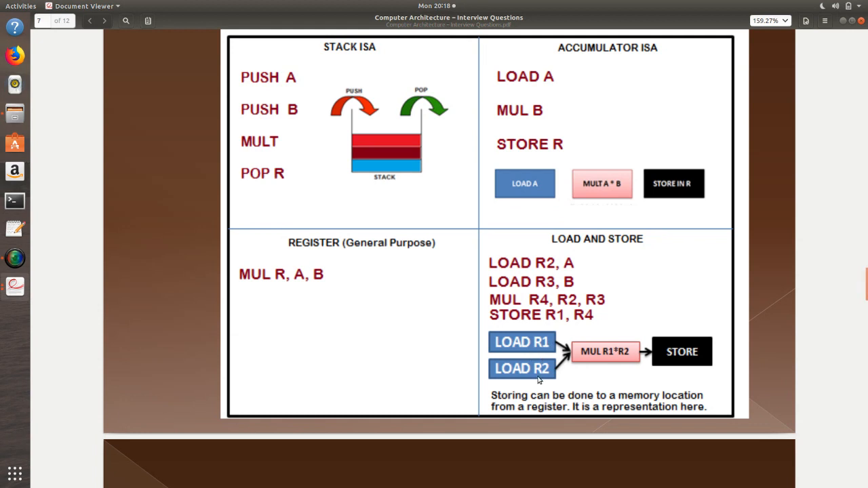
{"action": "mouse_move", "coordinate": [550, 268]}
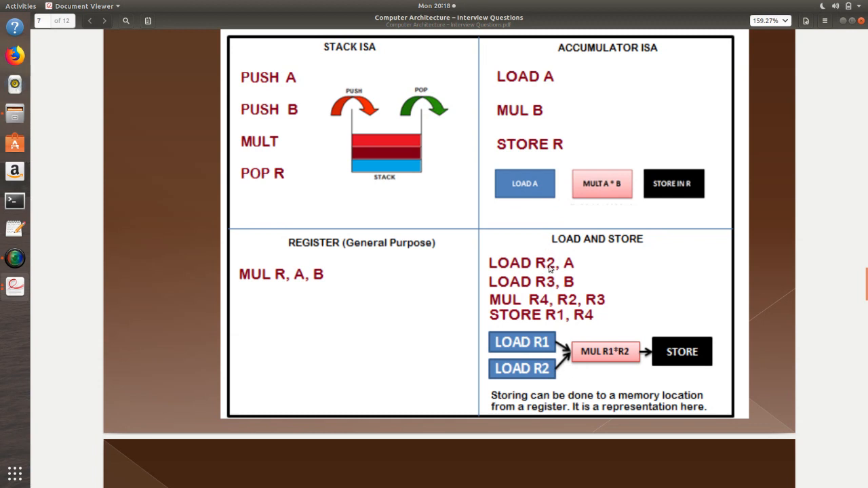
{"action": "mouse_move", "coordinate": [538, 283]}
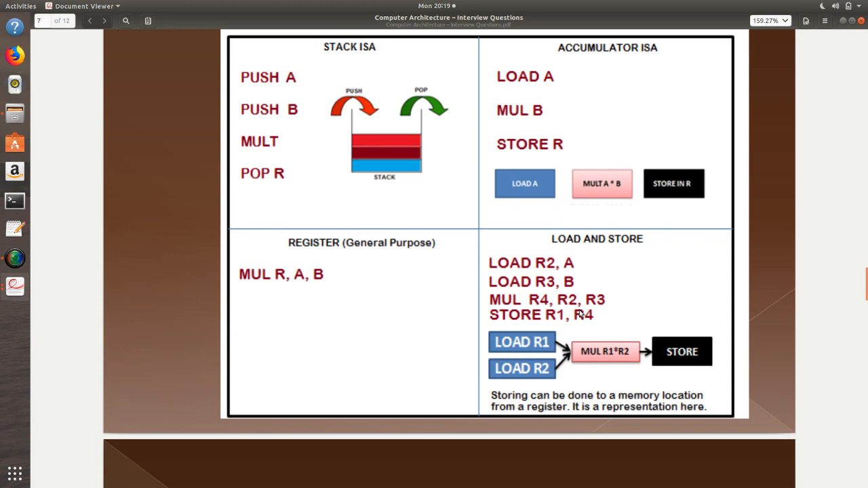
{"action": "mouse_move", "coordinate": [556, 328]}
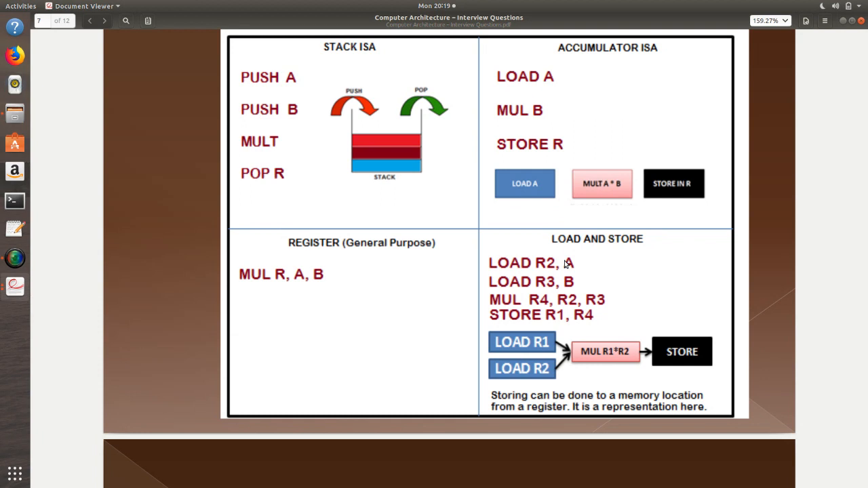
Go to page 8 and scroll through the instruction execution flow flowchart
{"action": "left_click", "coordinate": [104, 20]}
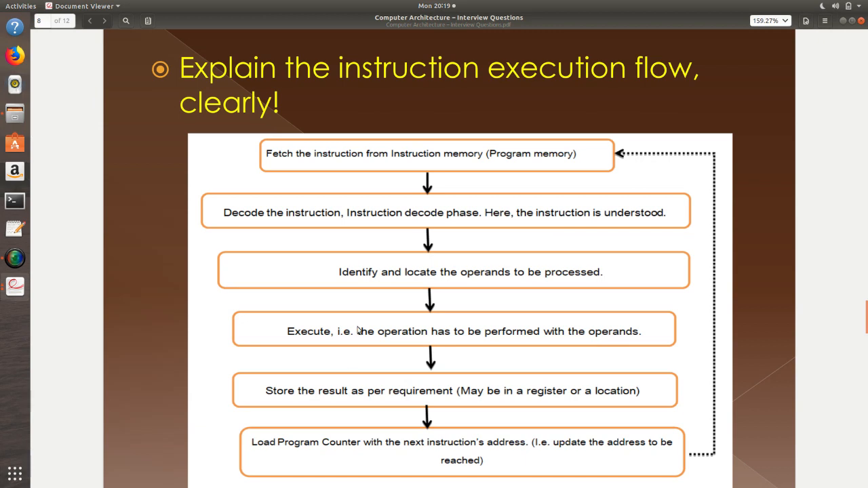
{"action": "mouse_move", "coordinate": [465, 195]}
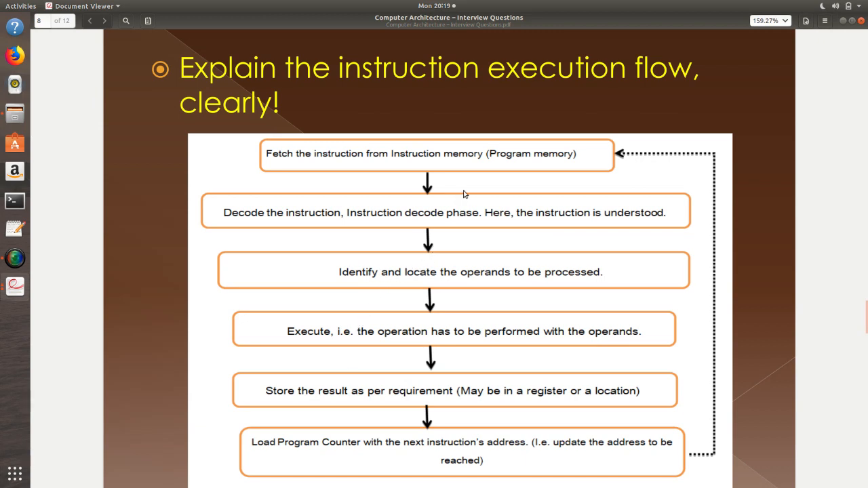
{"action": "mouse_move", "coordinate": [581, 133]}
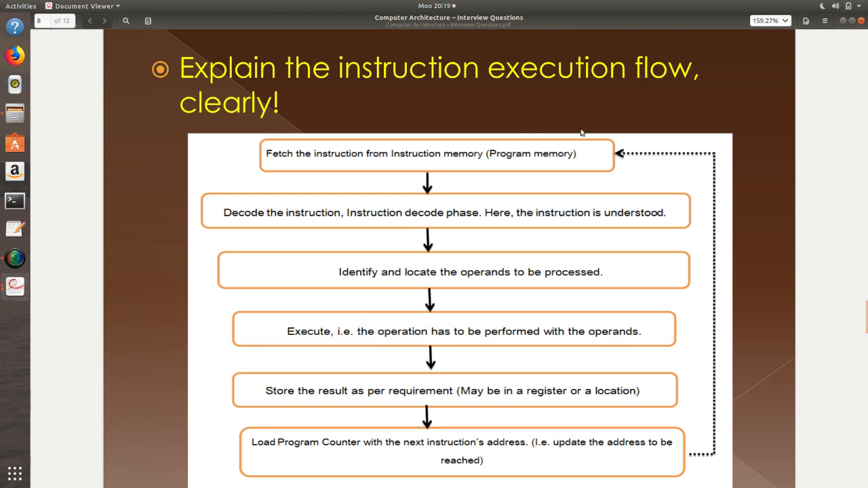
{"action": "mouse_move", "coordinate": [487, 175]}
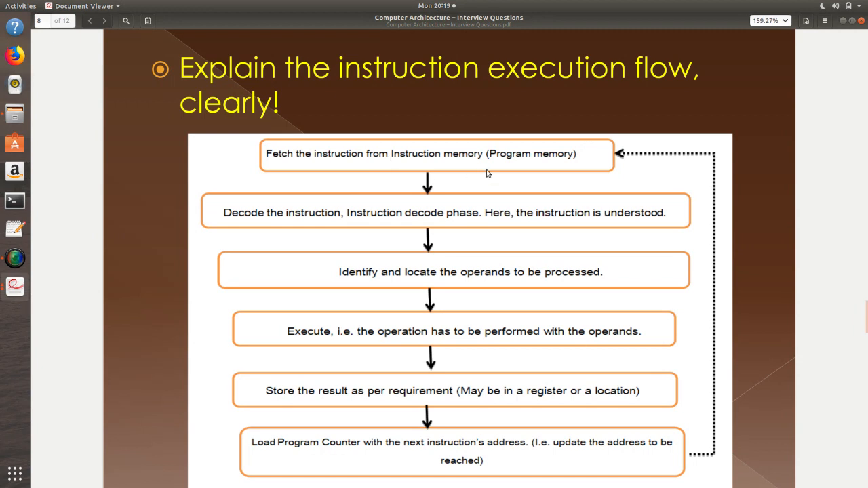
{"action": "mouse_move", "coordinate": [319, 226]}
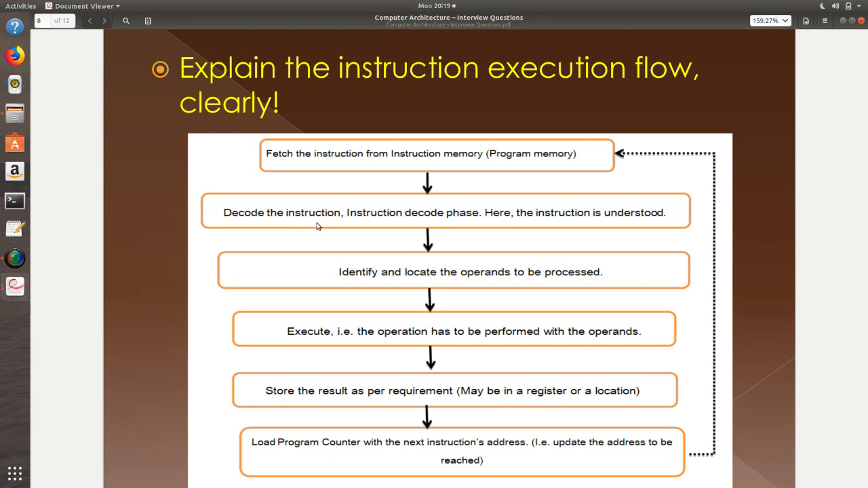
{"action": "scroll", "scroll_direction": "down", "scroll_amount": 3}
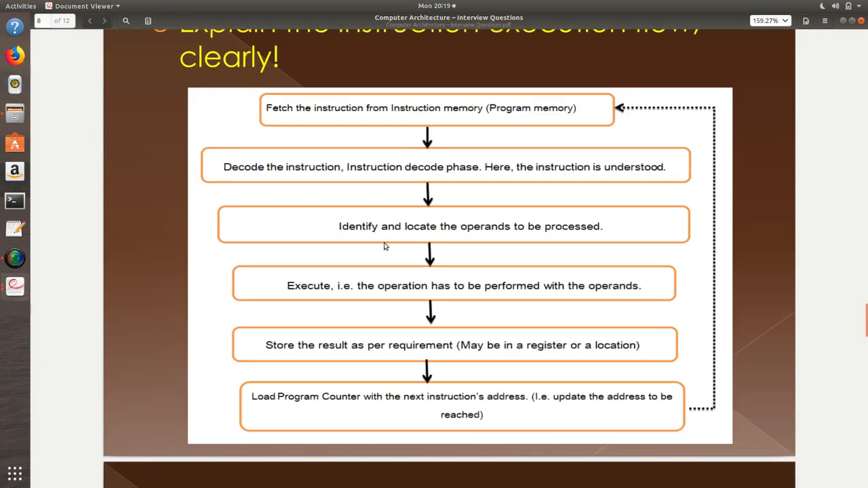
{"action": "mouse_move", "coordinate": [453, 224]}
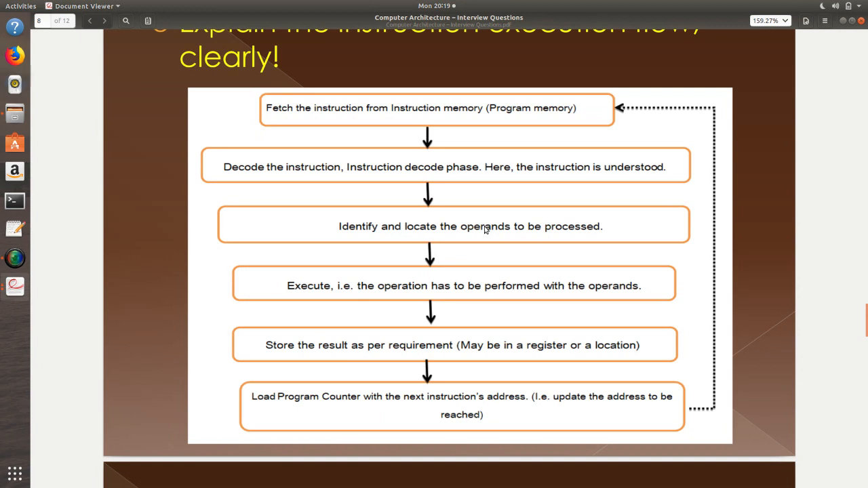
{"action": "mouse_move", "coordinate": [296, 295]}
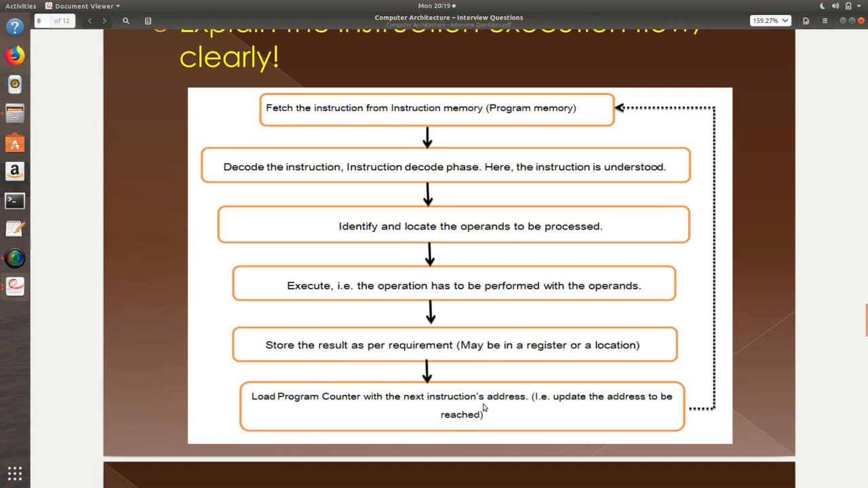
{"action": "scroll", "scroll_direction": "down", "scroll_amount": 3}
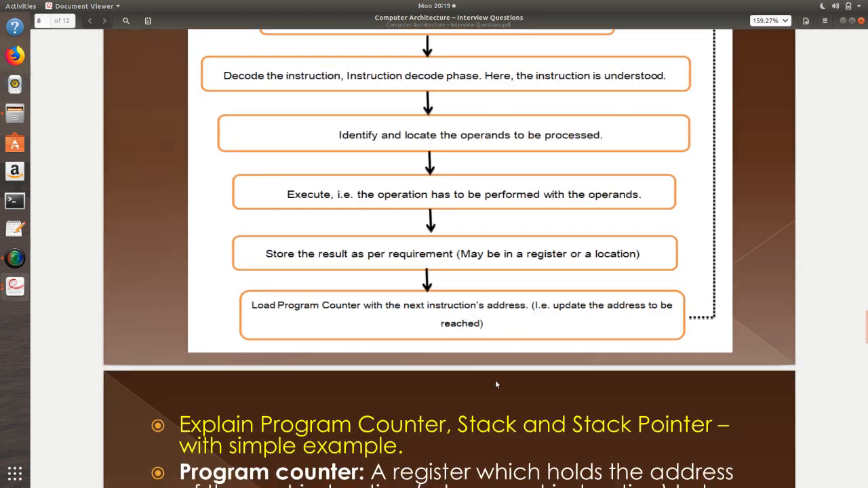
{"action": "scroll", "scroll_direction": "up", "scroll_amount": 3}
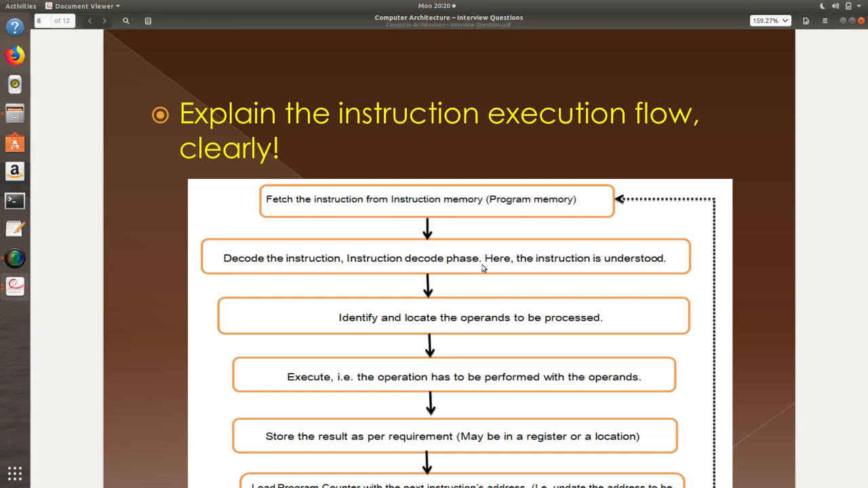
Read page 9 on the Program Counter and Stack Pointer until 'Differentiate Compiler and Interpreter' appears
{"action": "left_click", "coordinate": [104, 20]}
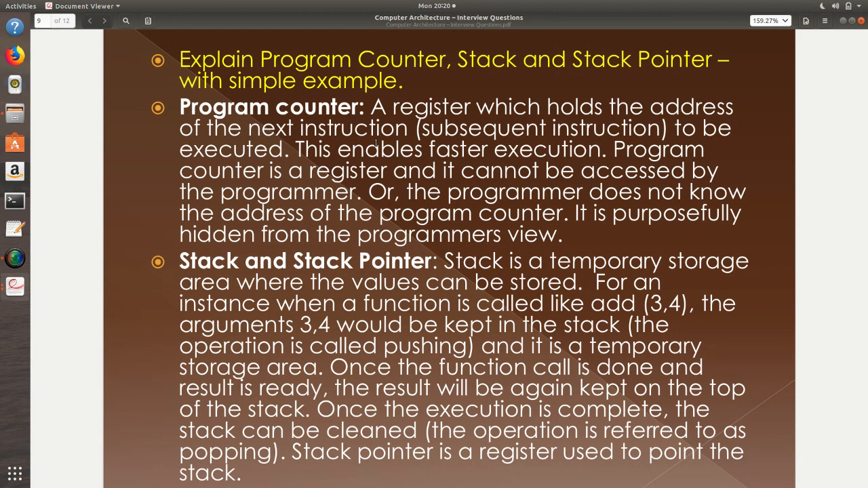
{"action": "scroll", "scroll_direction": "down", "scroll_amount": 3}
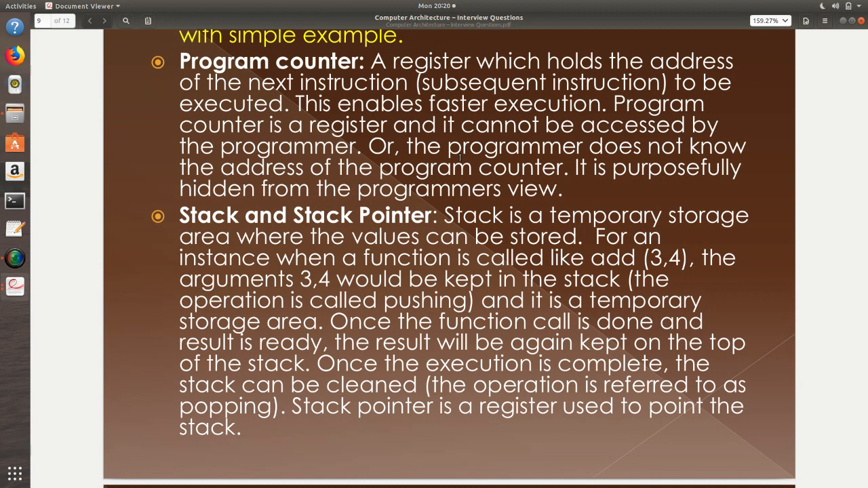
{"action": "scroll", "scroll_direction": "down", "scroll_amount": 3}
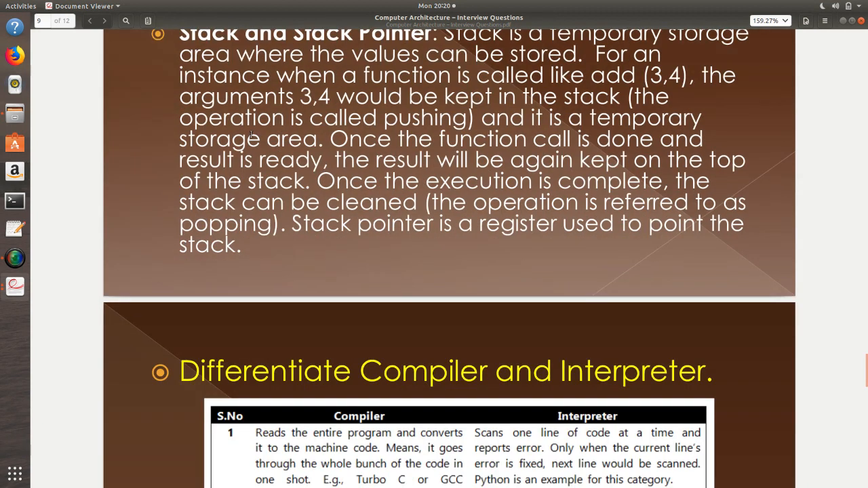
Scroll page 10 until rows 1 through 5 of the Compiler vs Interpreter table show
{"action": "scroll", "scroll_direction": "down", "scroll_amount": 3}
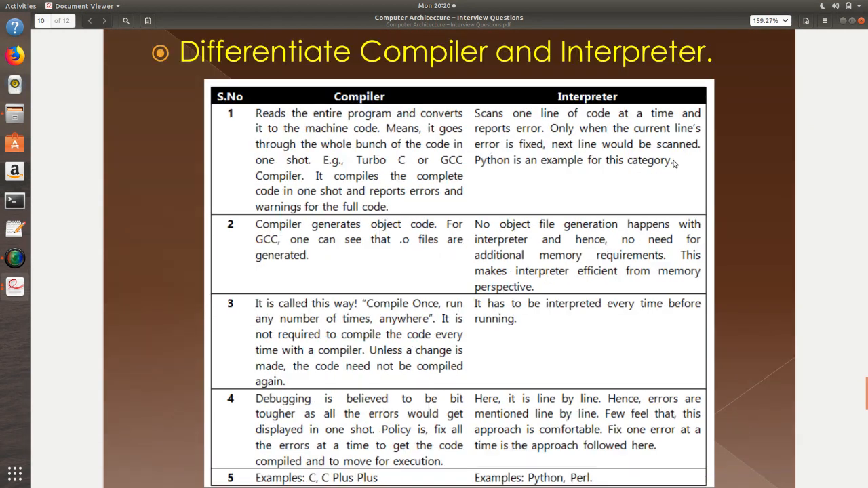
{"action": "mouse_move", "coordinate": [577, 197]}
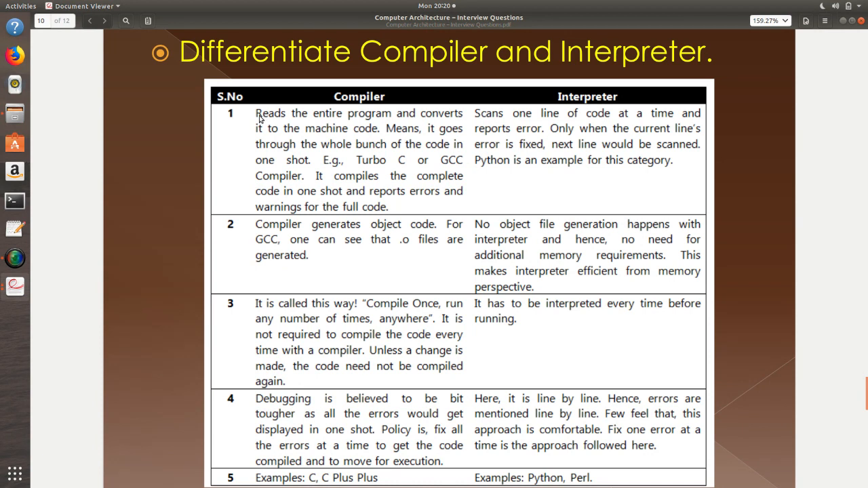
{"action": "mouse_move", "coordinate": [389, 123]}
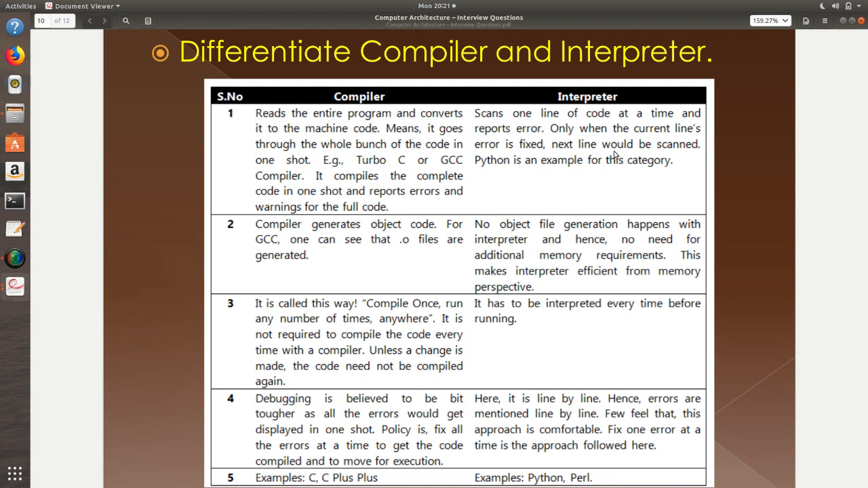
{"action": "scroll", "scroll_direction": "down", "scroll_amount": 3}
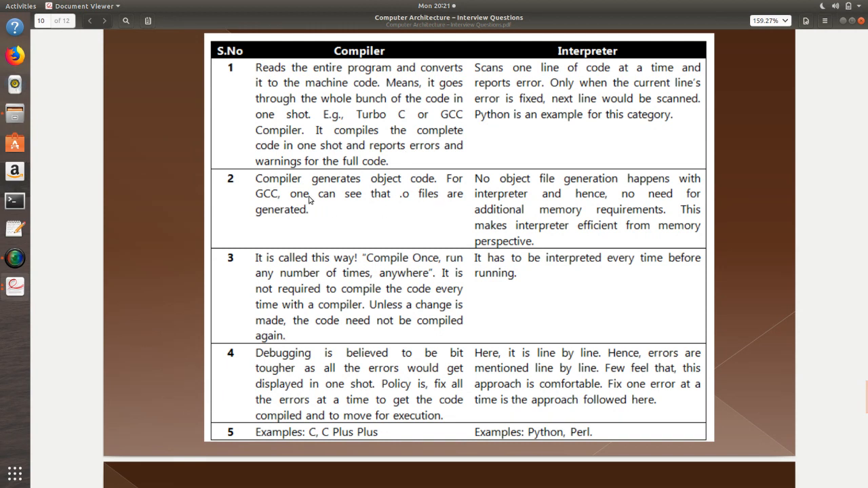
{"action": "mouse_move", "coordinate": [542, 199]}
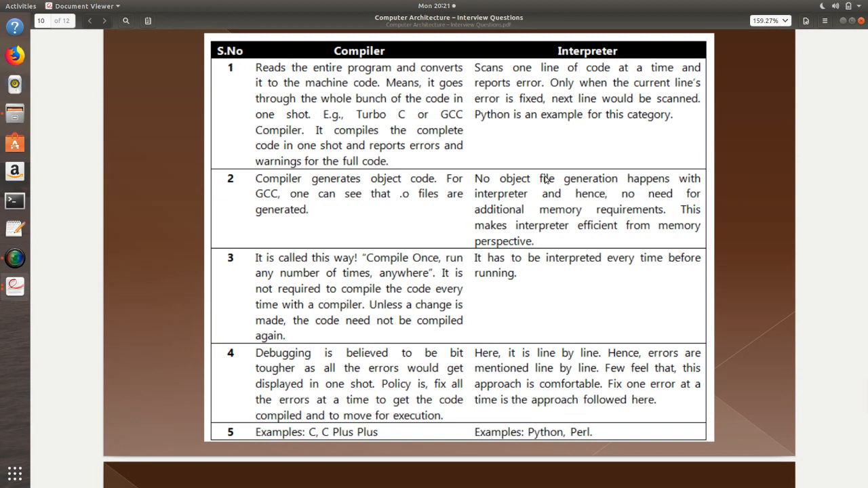
{"action": "mouse_move", "coordinate": [417, 300]}
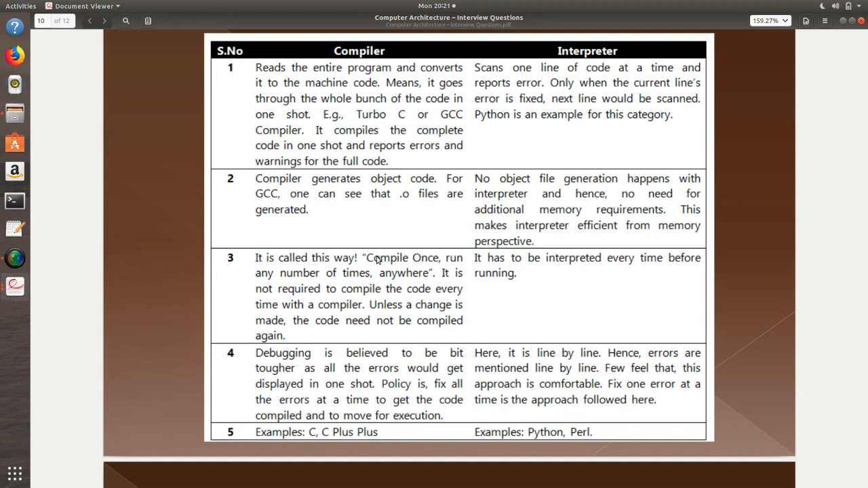
{"action": "mouse_move", "coordinate": [327, 273]}
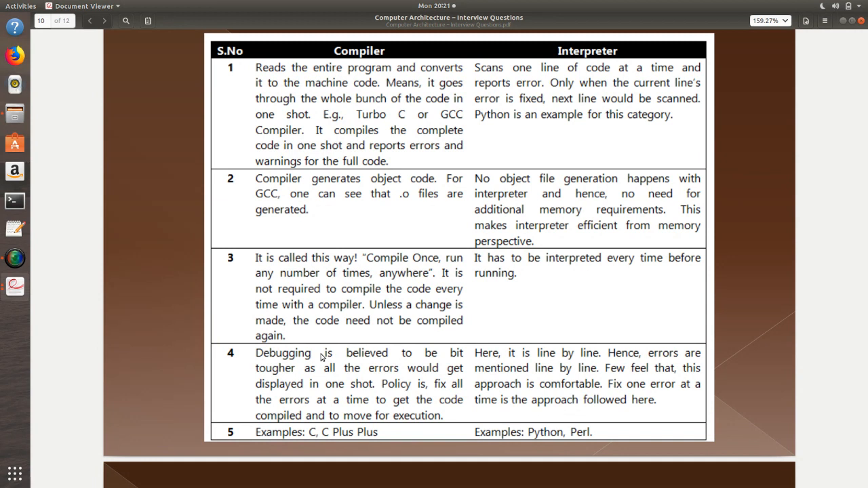
{"action": "mouse_move", "coordinate": [302, 444]}
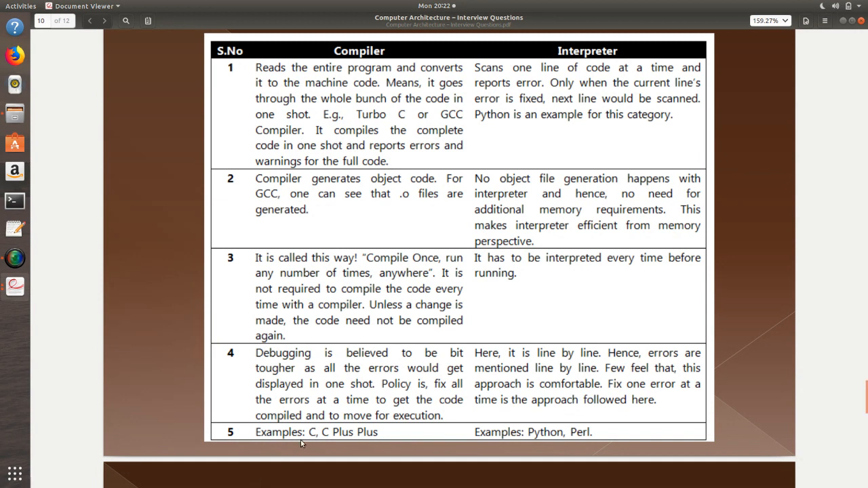
{"action": "mouse_move", "coordinate": [620, 435]}
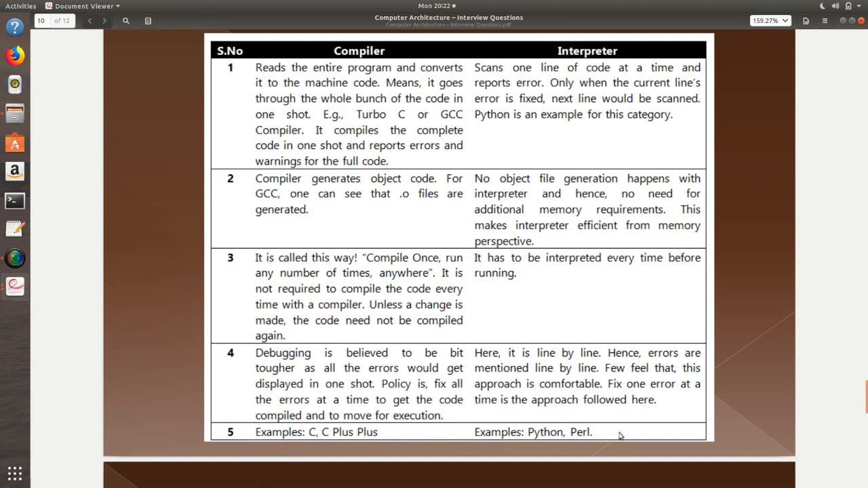
Scroll past page 11's assembler definition to the page 12 Thank You slide
{"action": "scroll", "scroll_direction": "down", "scroll_amount": 3}
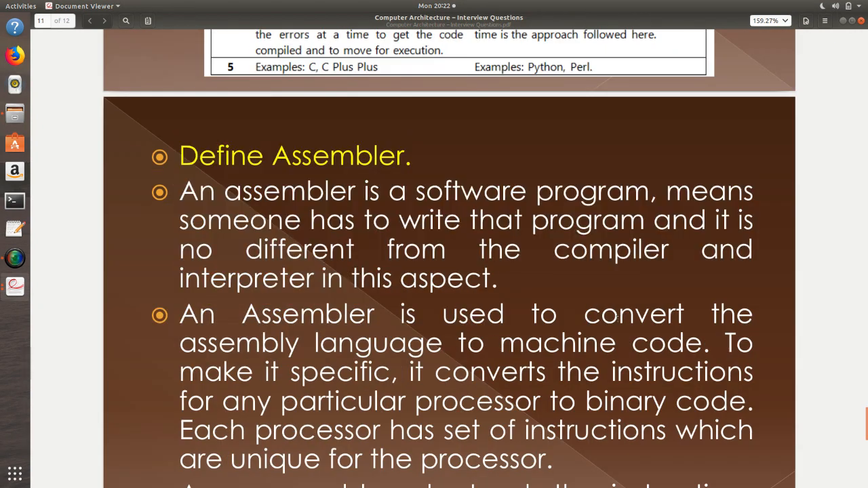
{"action": "scroll", "scroll_direction": "down", "scroll_amount": 3}
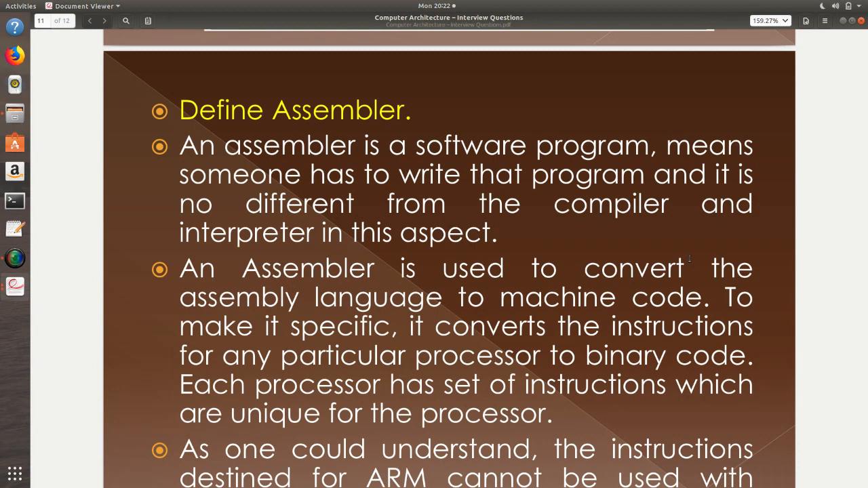
{"action": "scroll", "scroll_direction": "down", "scroll_amount": 3}
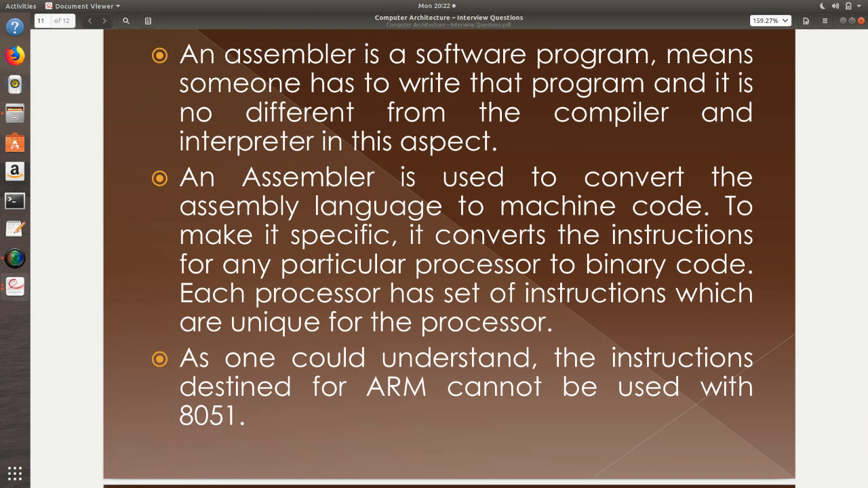
{"action": "scroll", "scroll_direction": "down", "scroll_amount": 3}
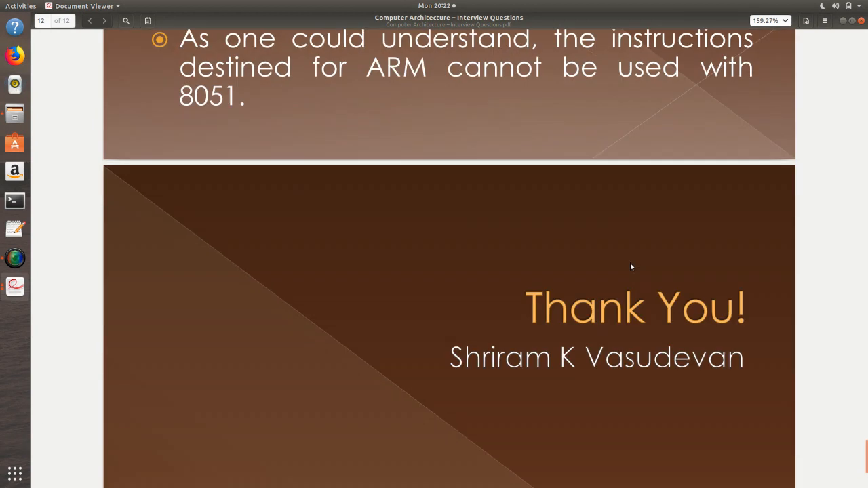
{"action": "scroll", "scroll_direction": "down", "scroll_amount": 3}
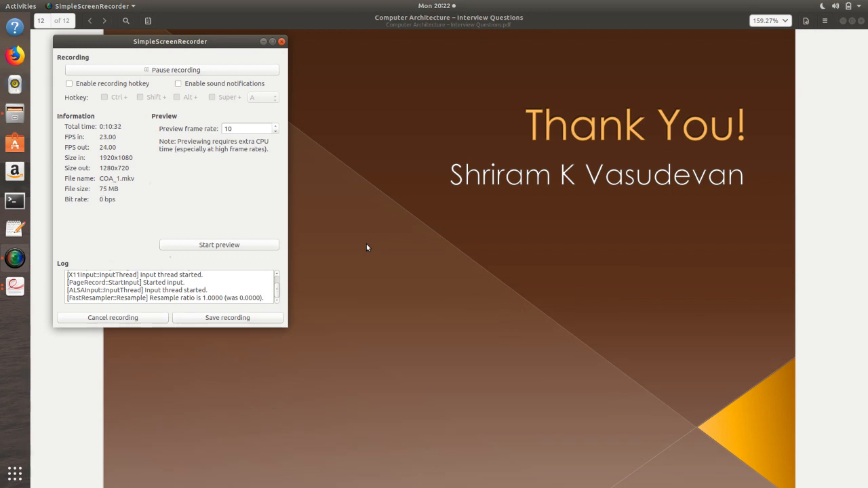
{"action": "mouse_move", "coordinate": [264, 369]}
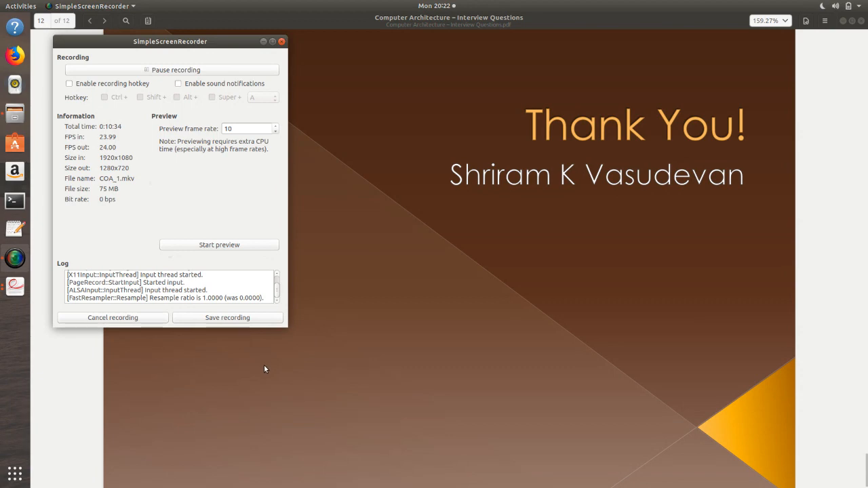